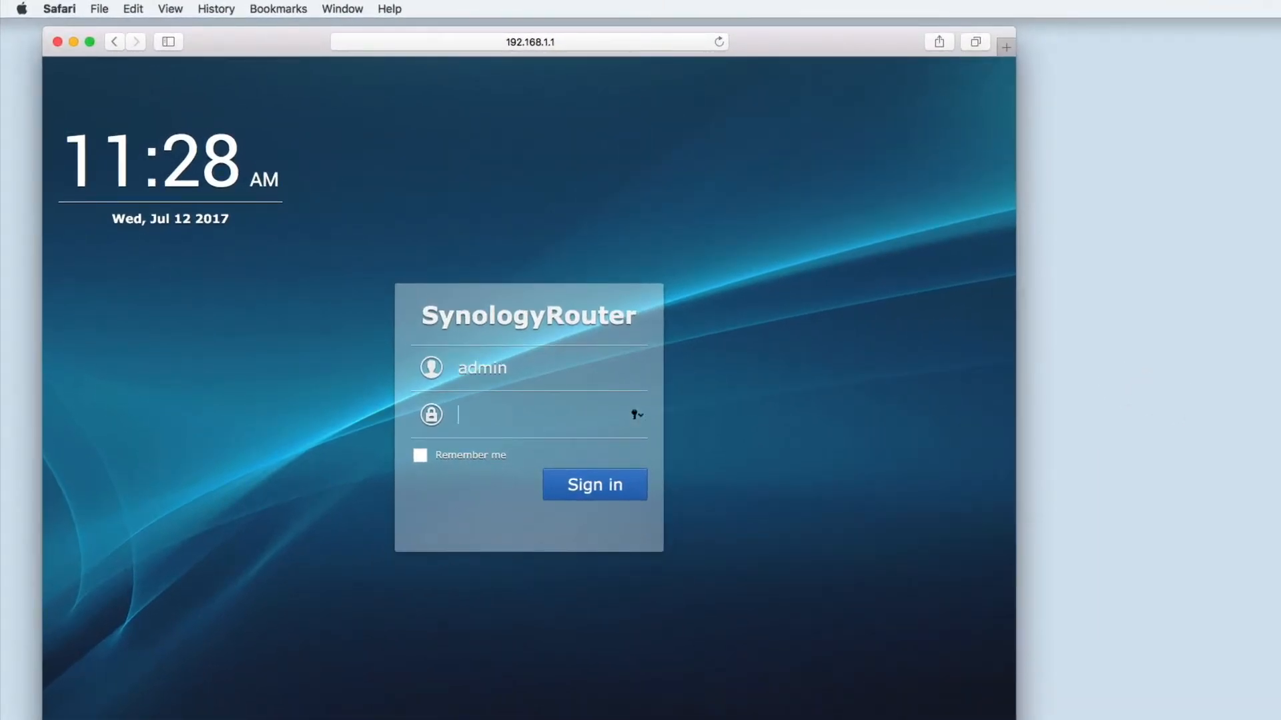
Step: Sign in as admin with the password and decline Safari's offer to save it
text(password)
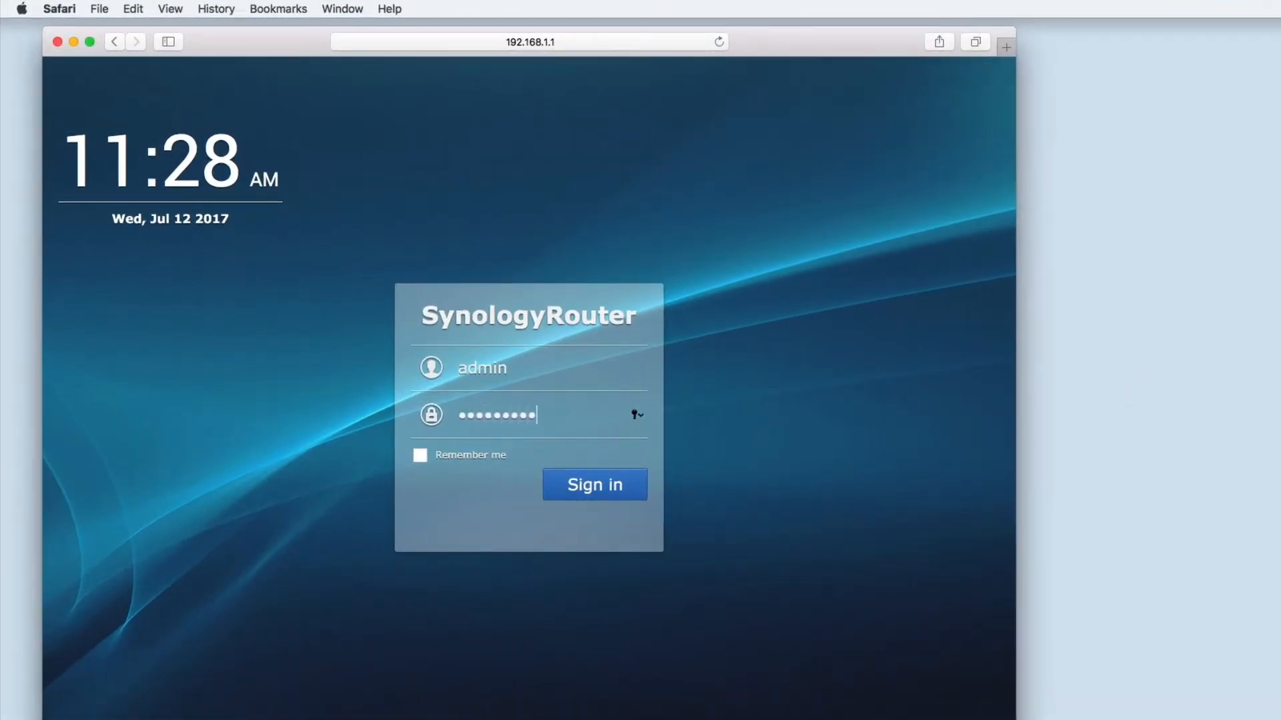
click(594, 484)
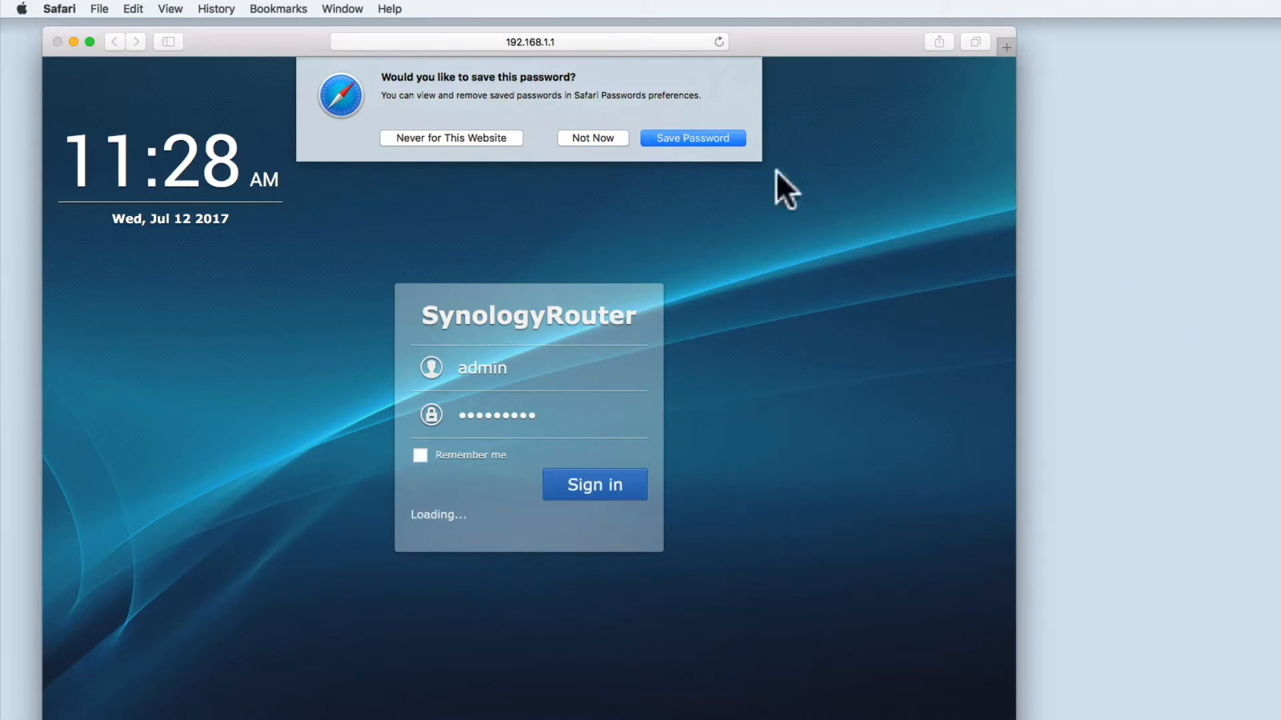
click(593, 138)
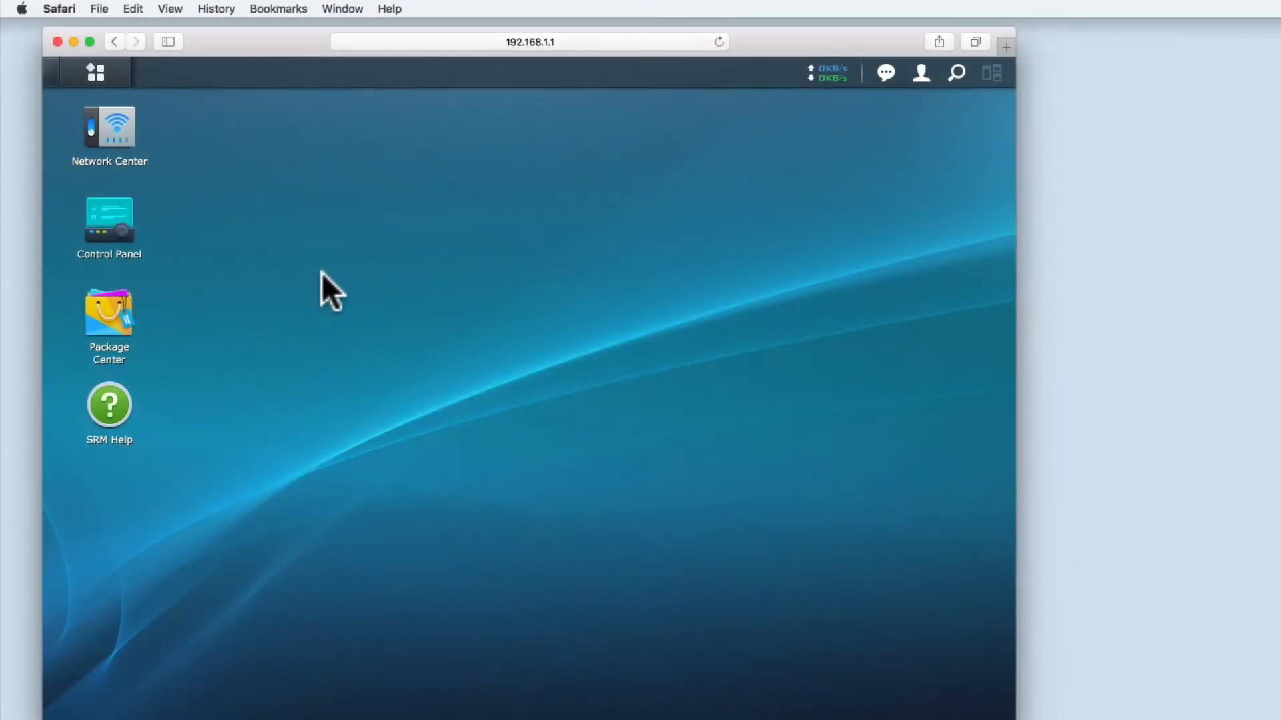
mouse_move(111, 327)
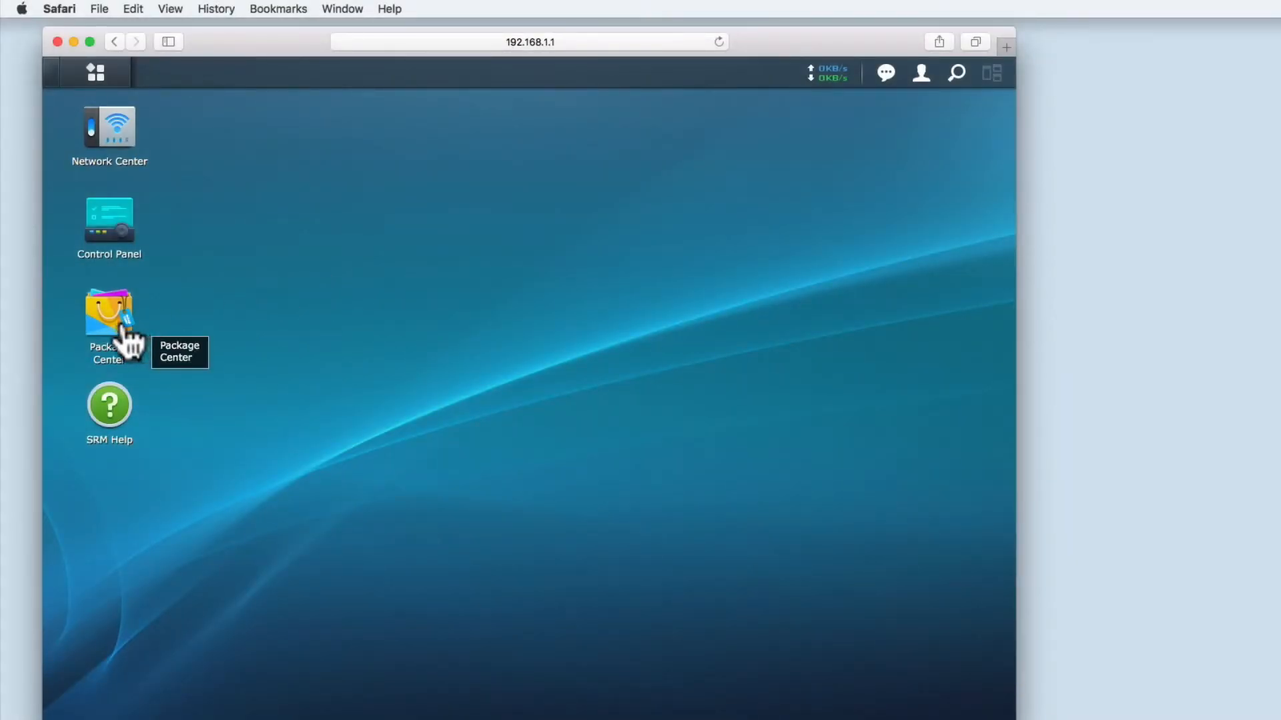
Step: Open Package Center and bring up the Media Server package's details from the All list
double_click(108, 310)
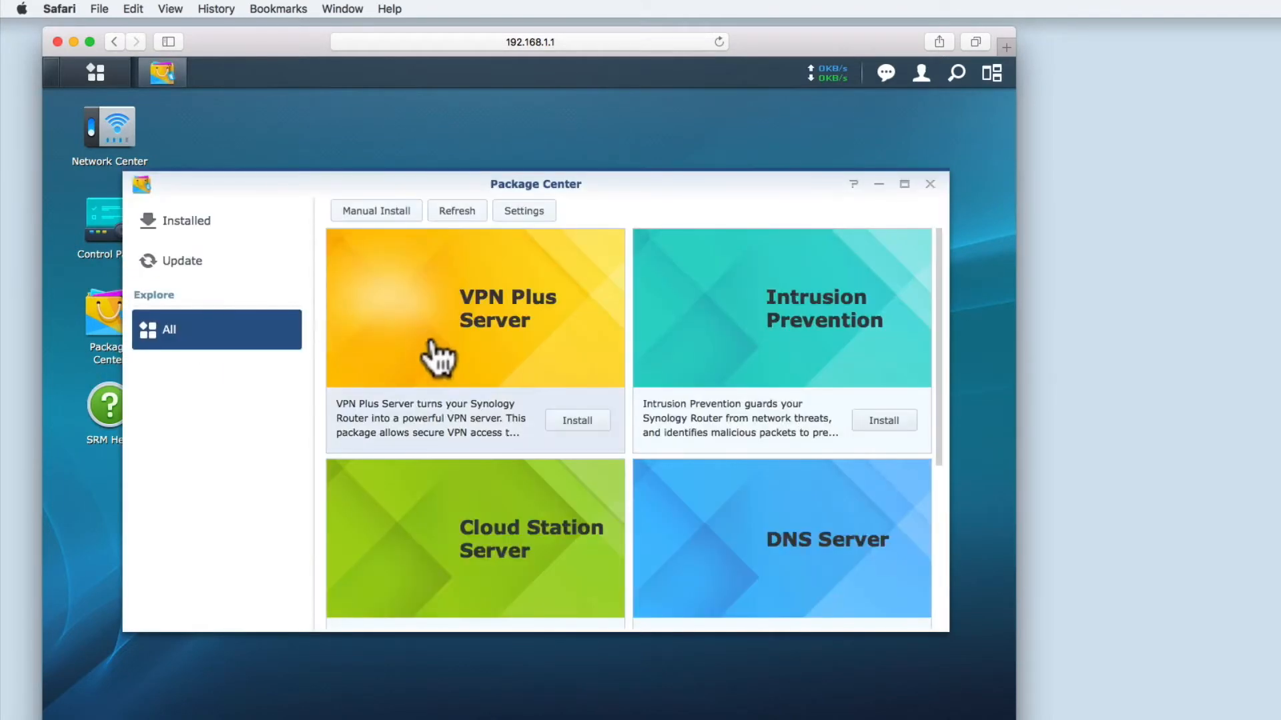
scroll(down, 3)
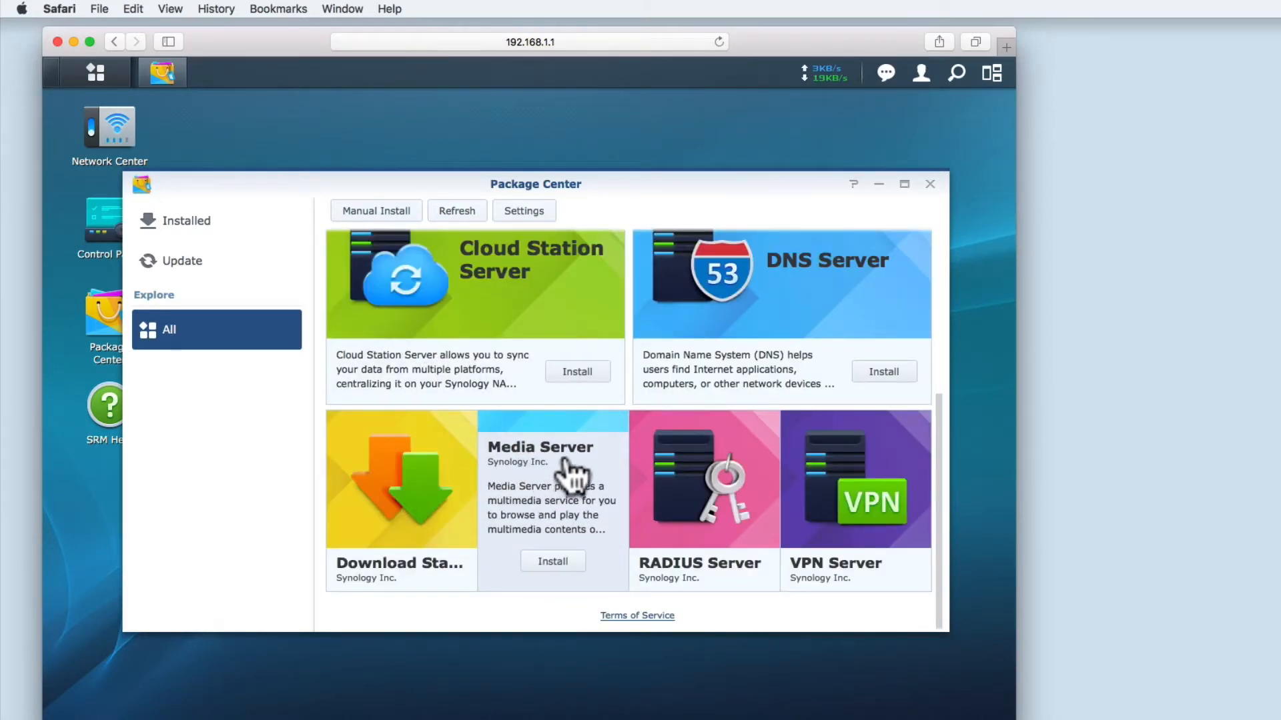
mouse_move(558, 482)
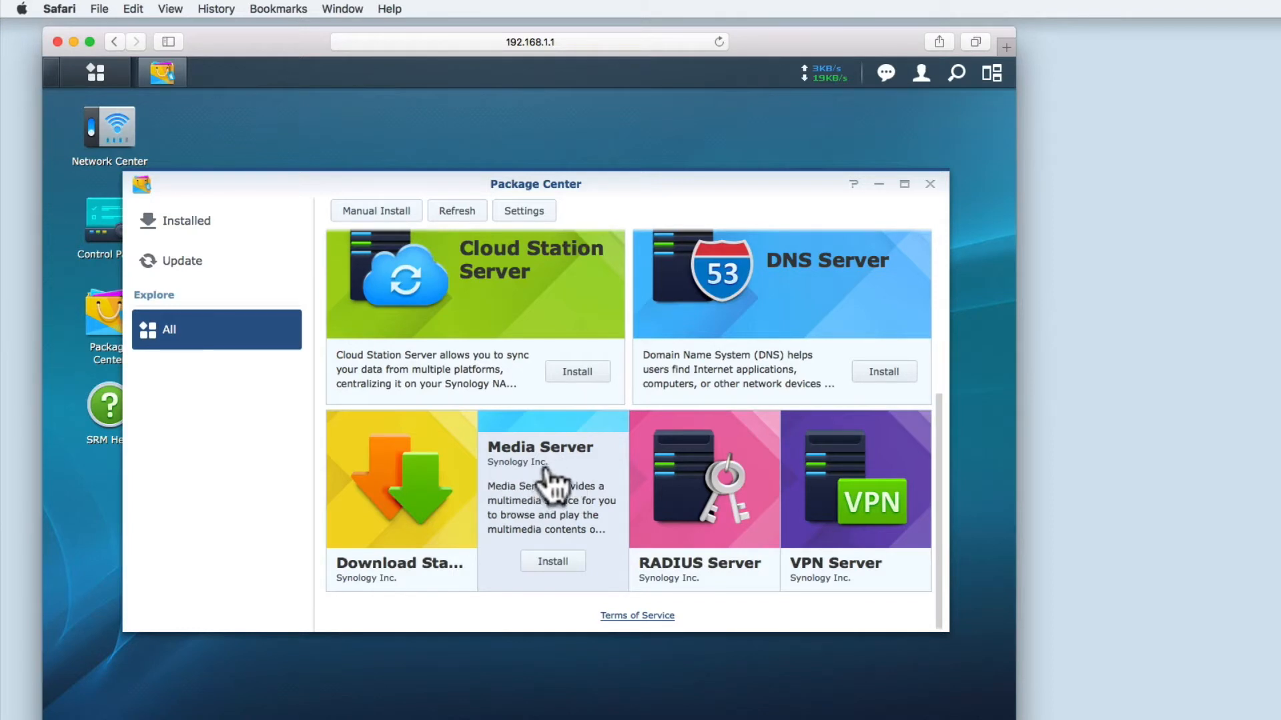
mouse_move(543, 511)
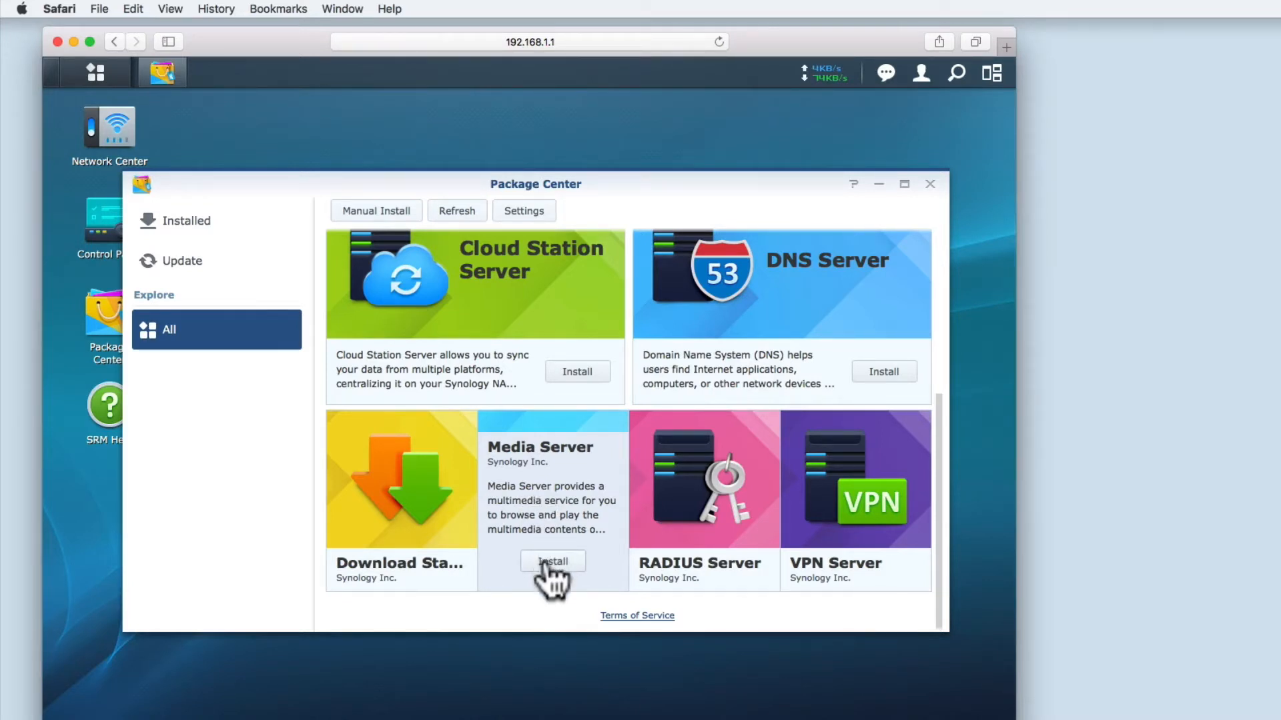
click(539, 447)
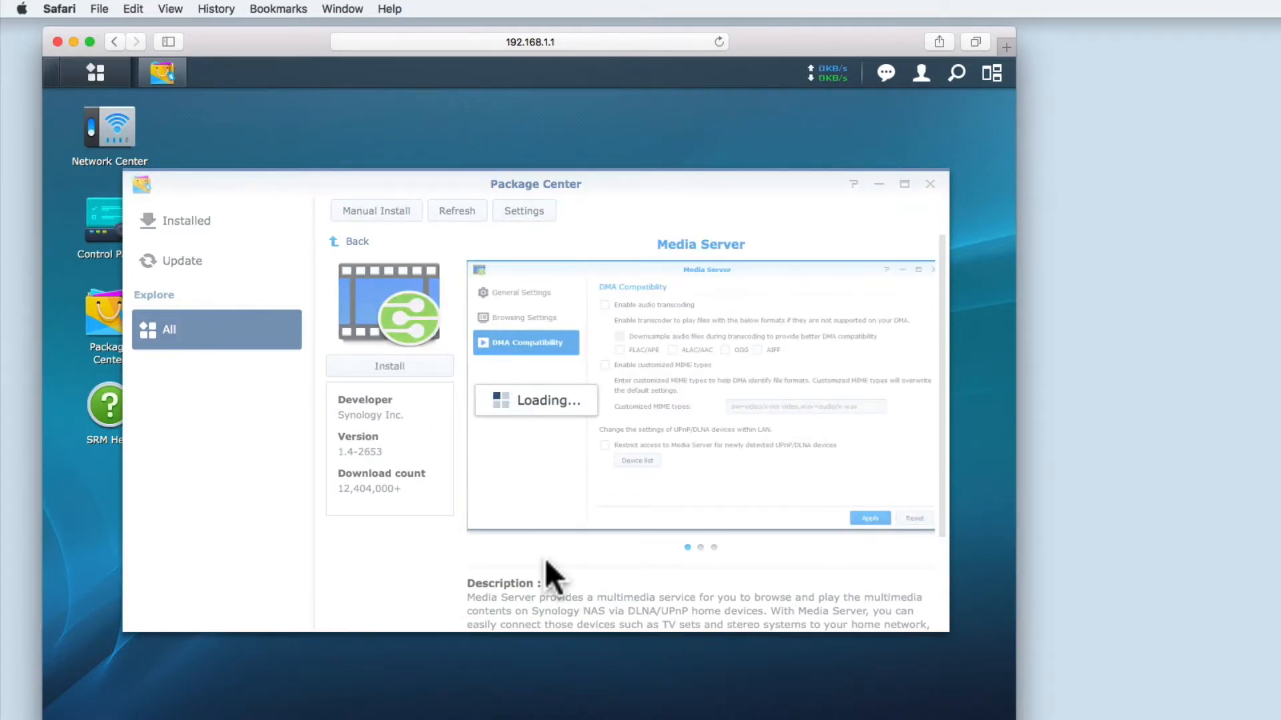
click(389, 366)
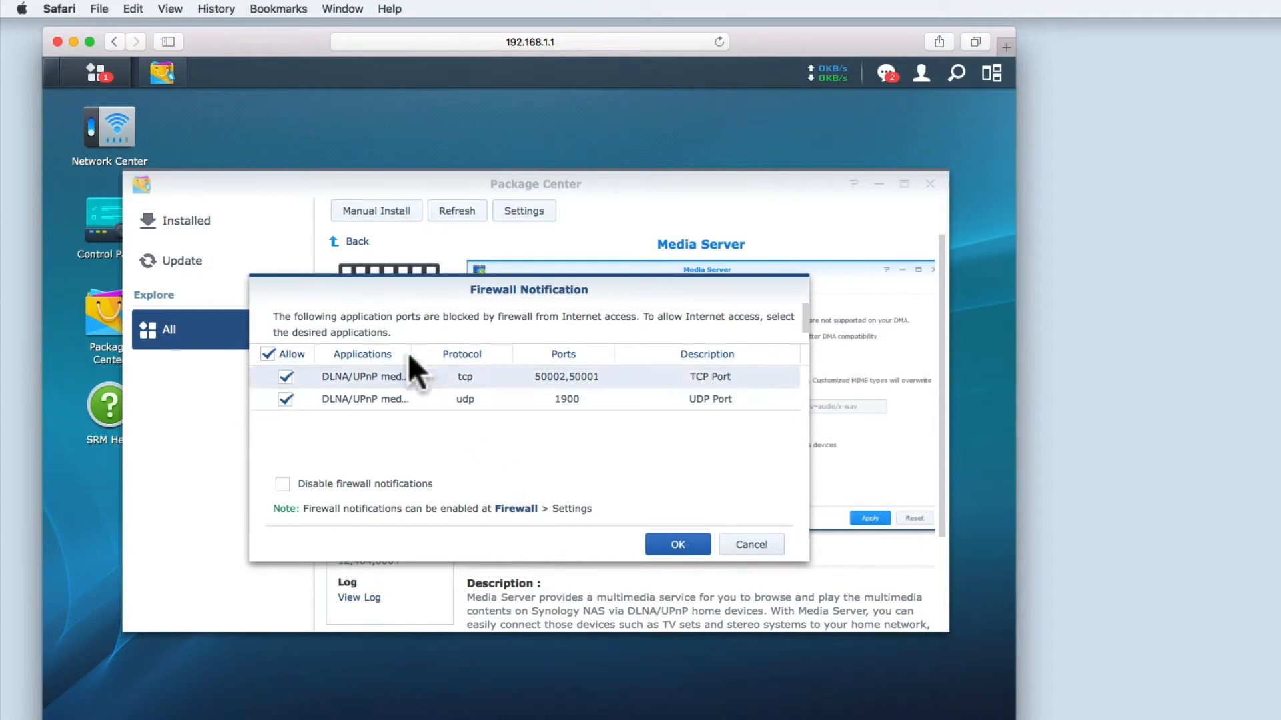
mouse_move(457, 343)
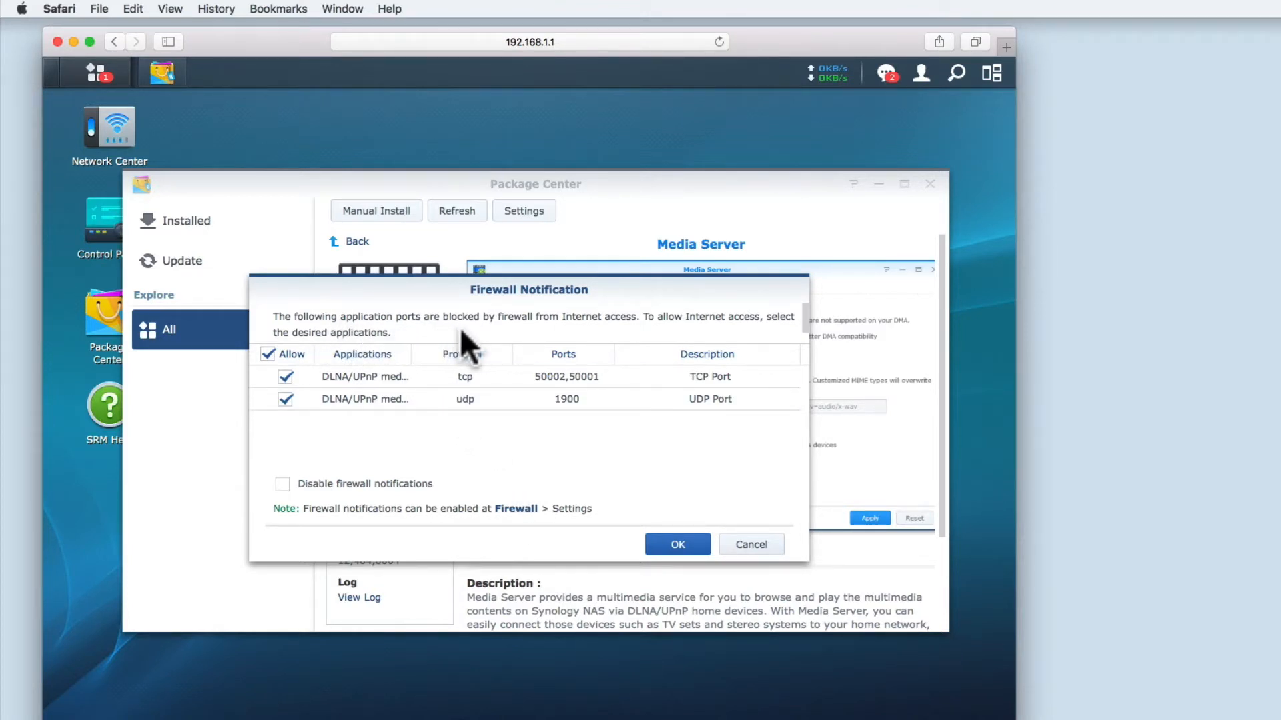
mouse_move(528, 351)
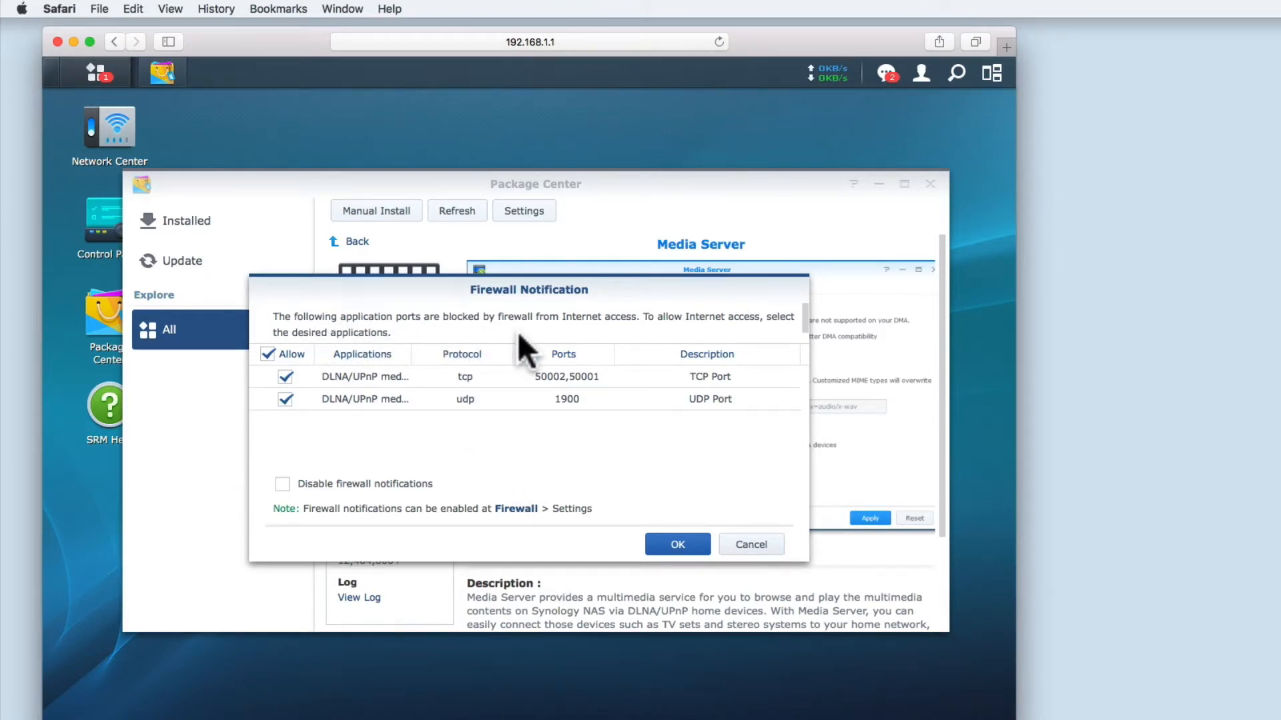
mouse_move(408, 400)
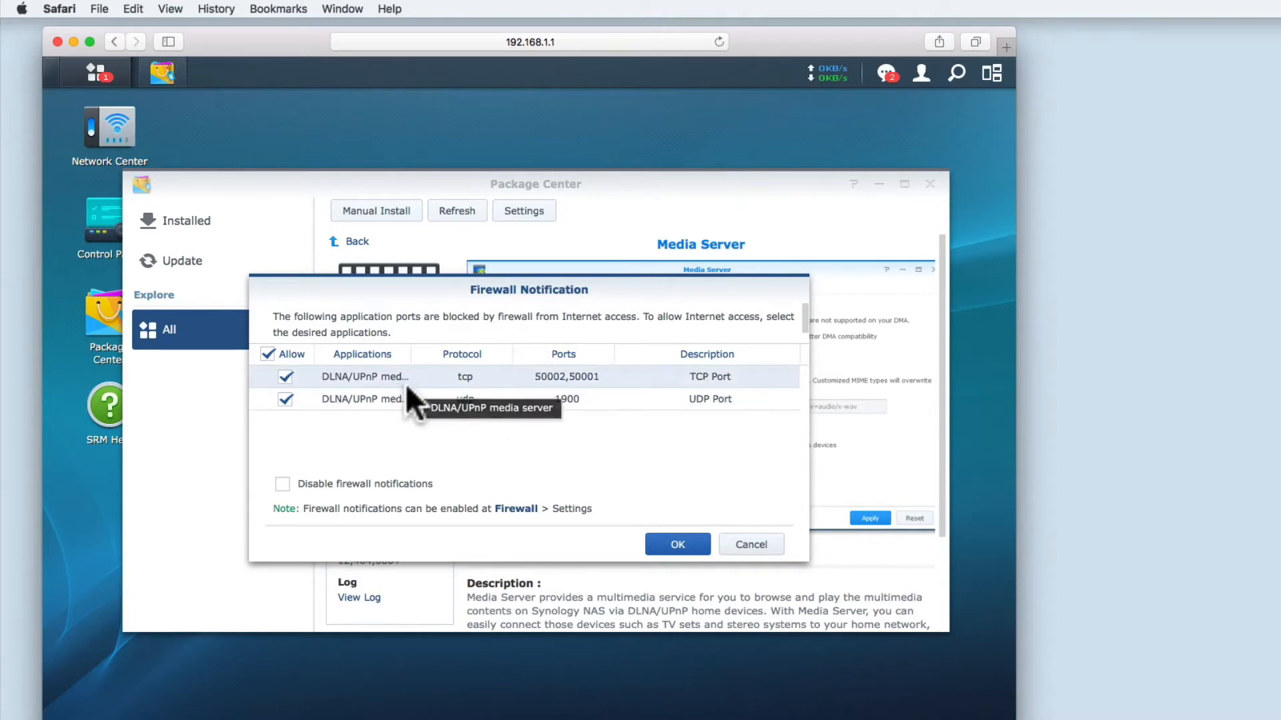
mouse_move(565, 396)
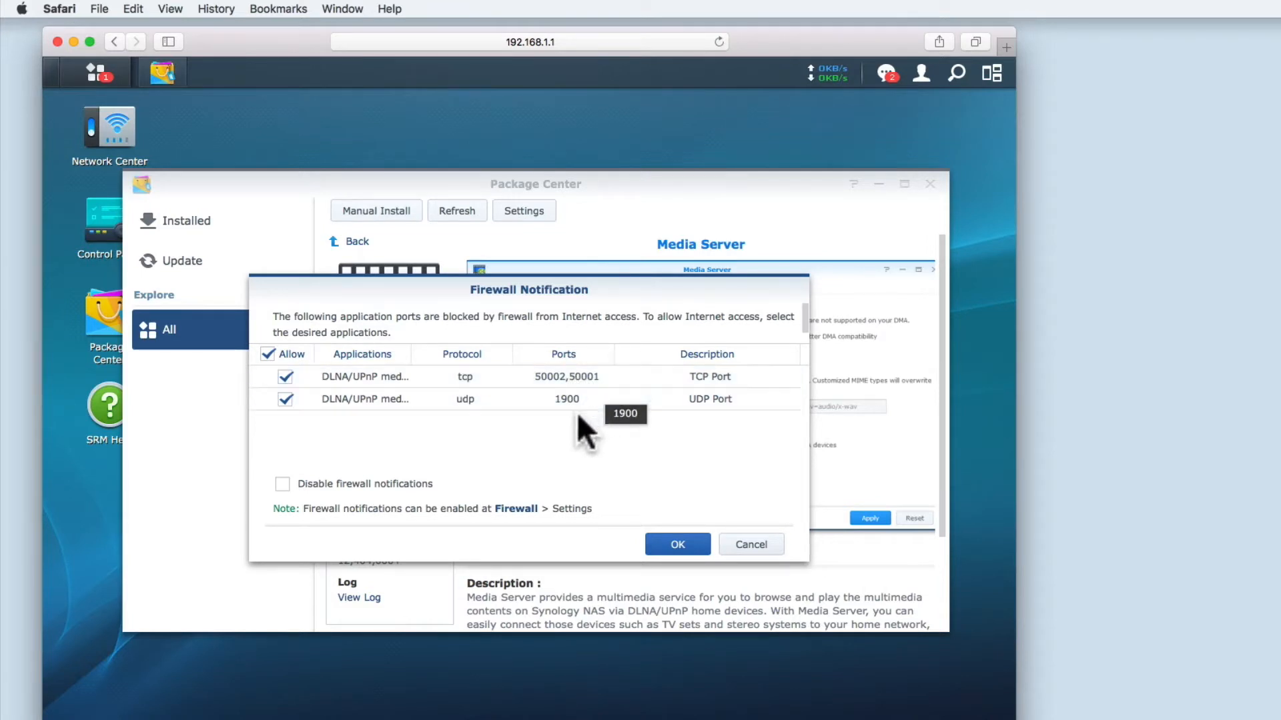
mouse_move(573, 405)
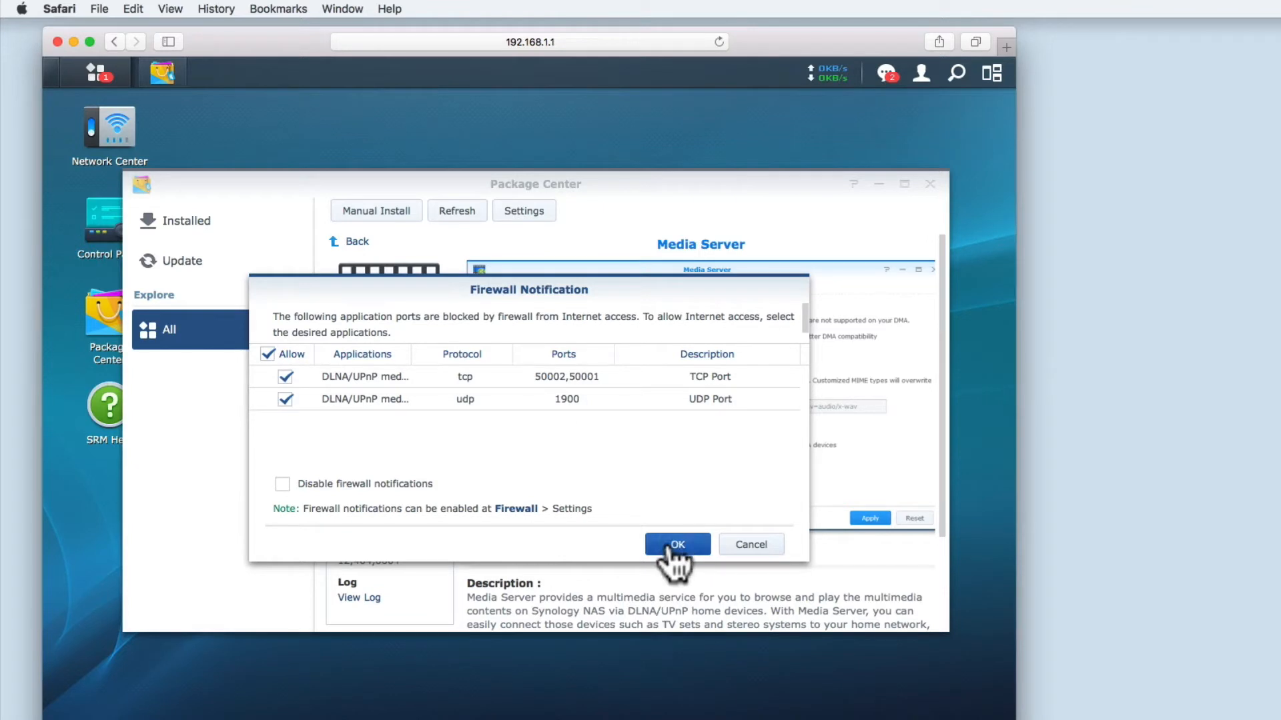
Step: Confirm the Firewall Notification allowing Media Server's DLNA/UPnP TCP and UDP ports
click(677, 544)
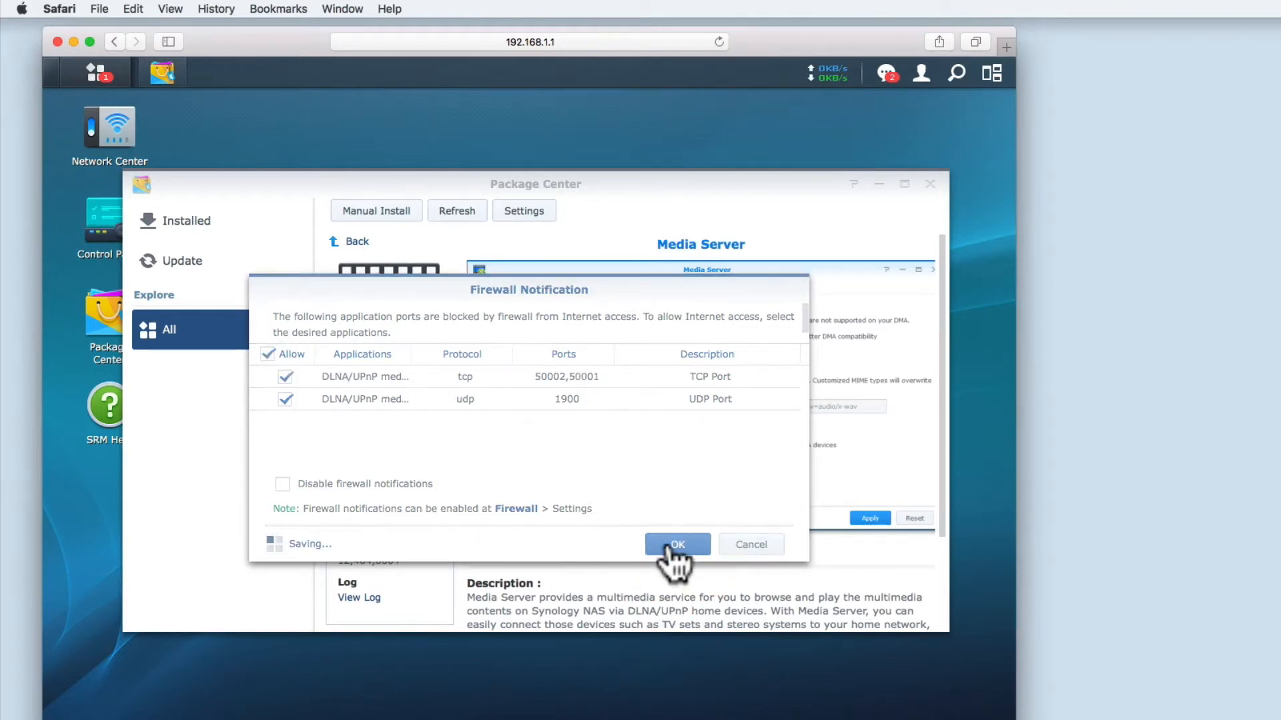
click(677, 544)
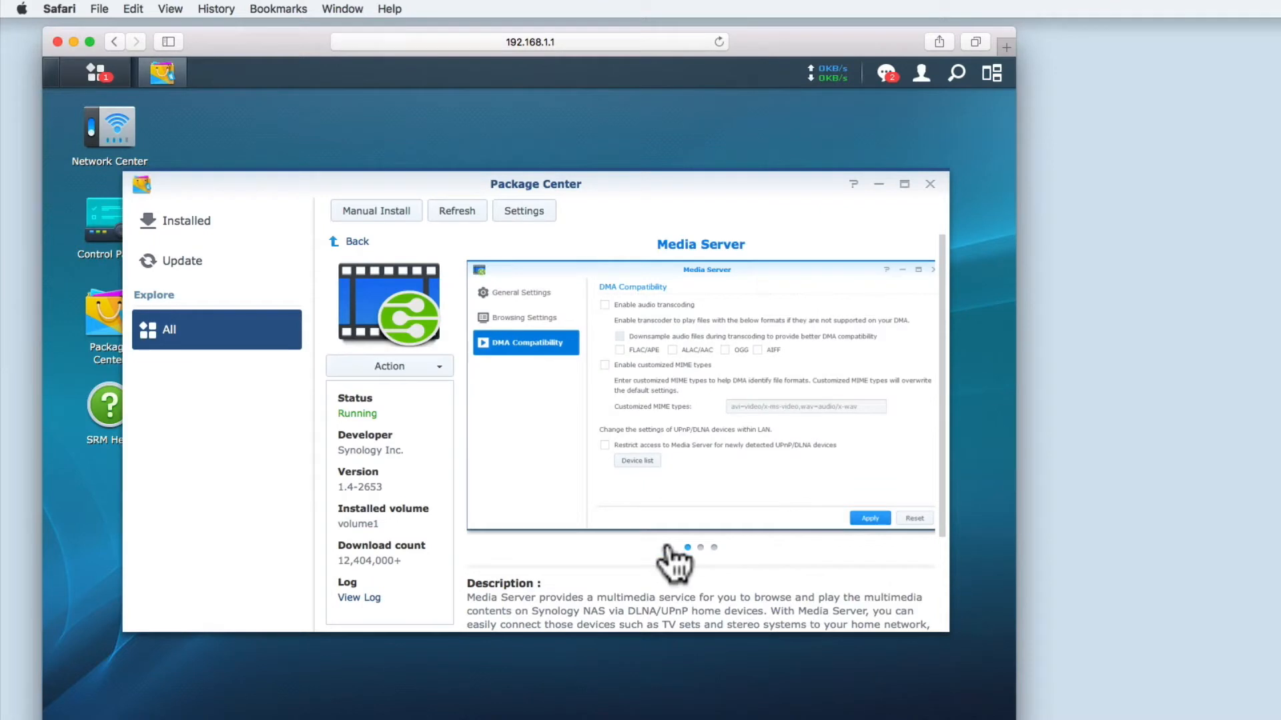
mouse_move(930, 197)
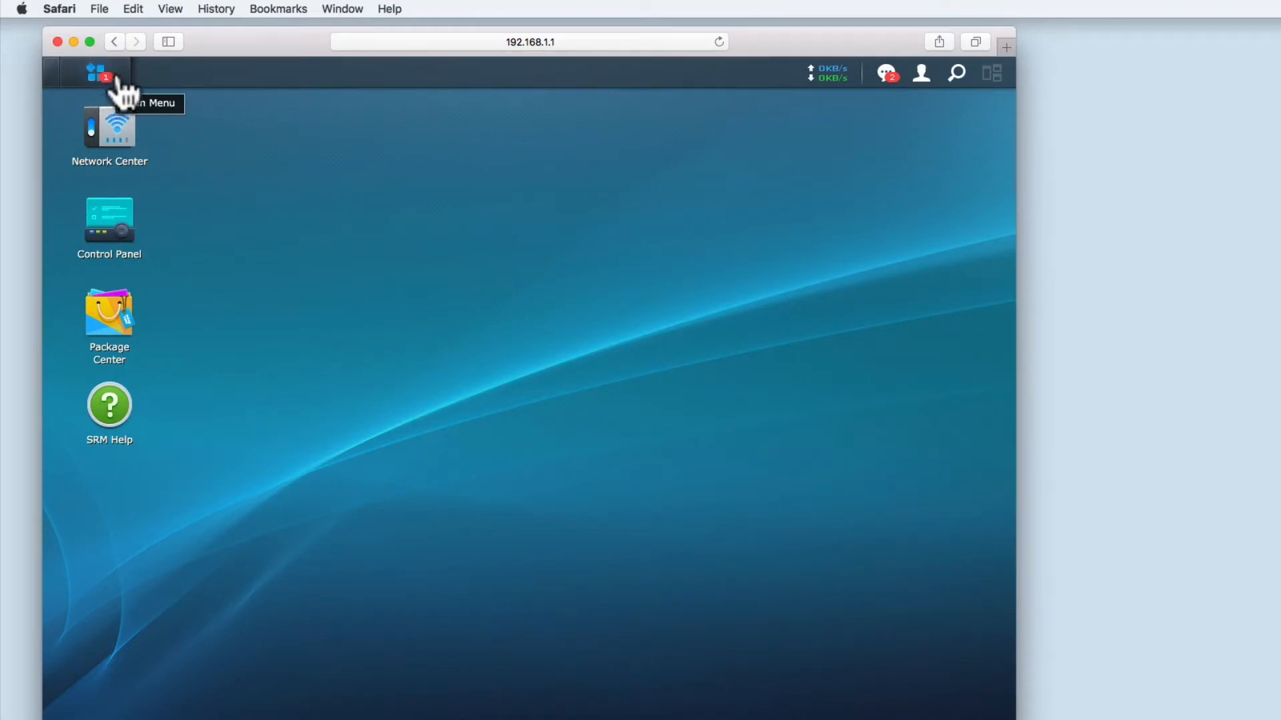
Step: Open the Main Menu listing the router's apps, including Media Server
click(96, 72)
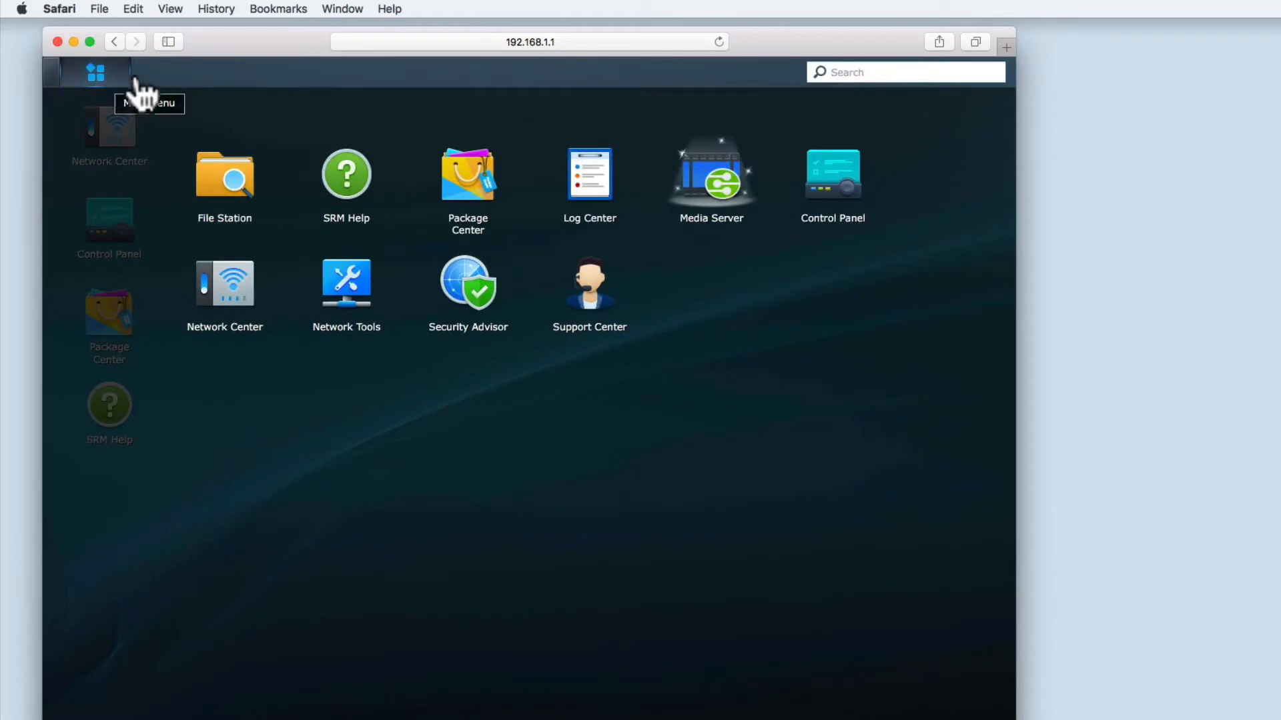
mouse_move(725, 238)
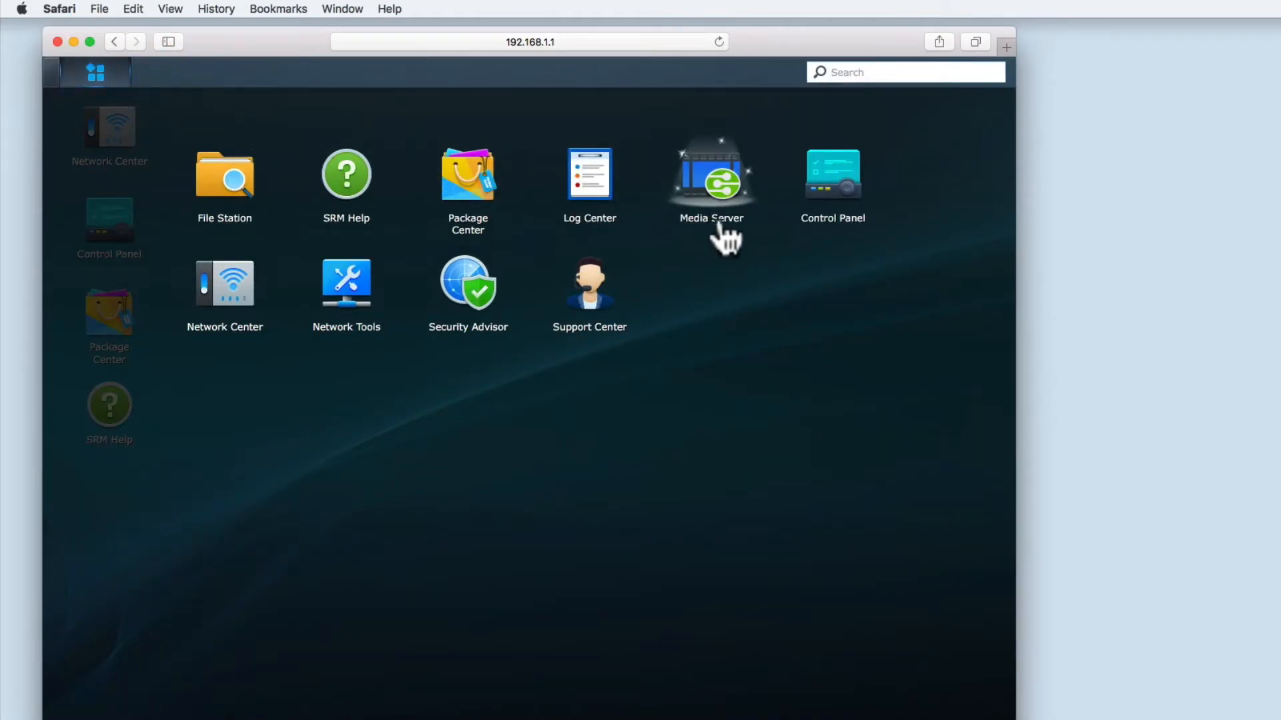
mouse_move(696, 174)
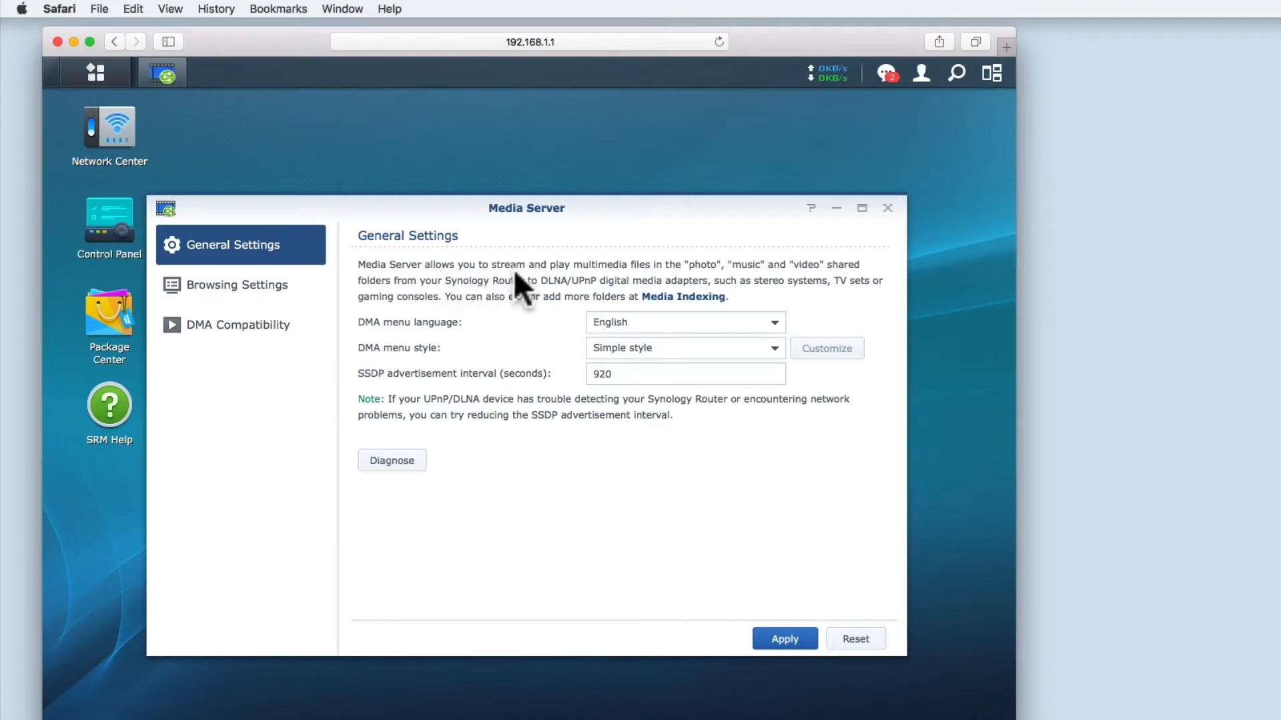
mouse_move(707, 288)
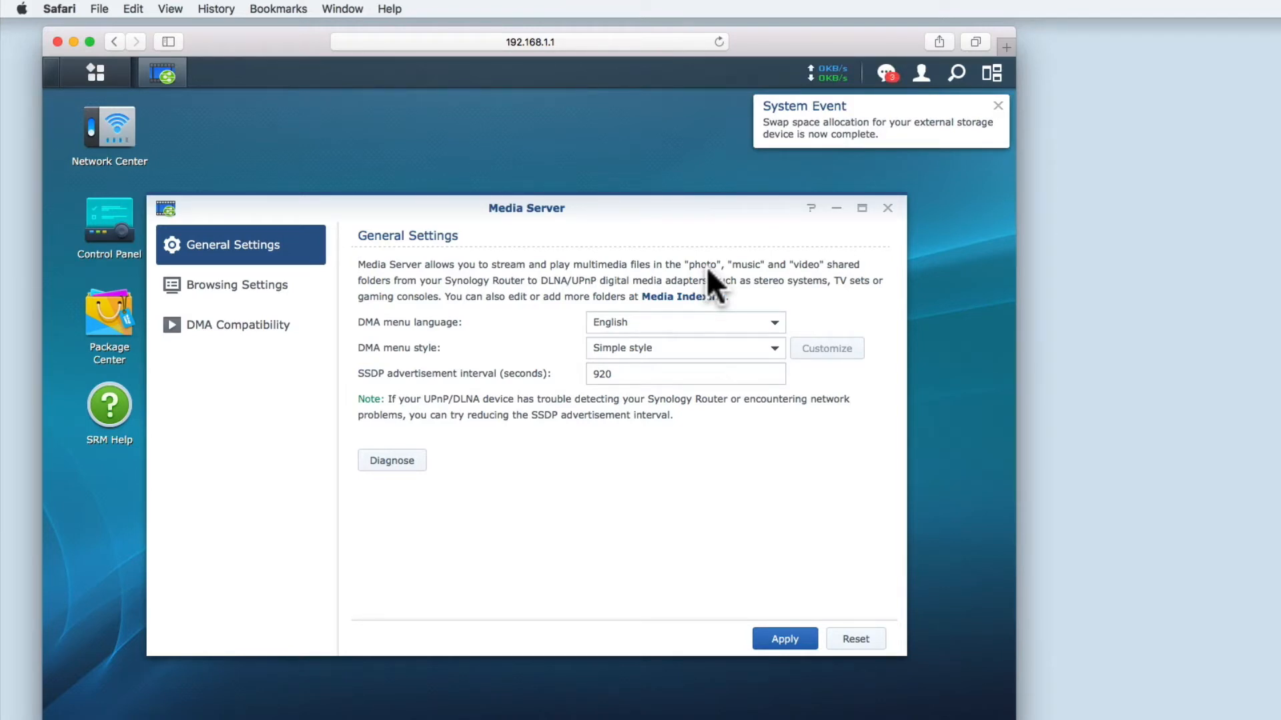
click(998, 105)
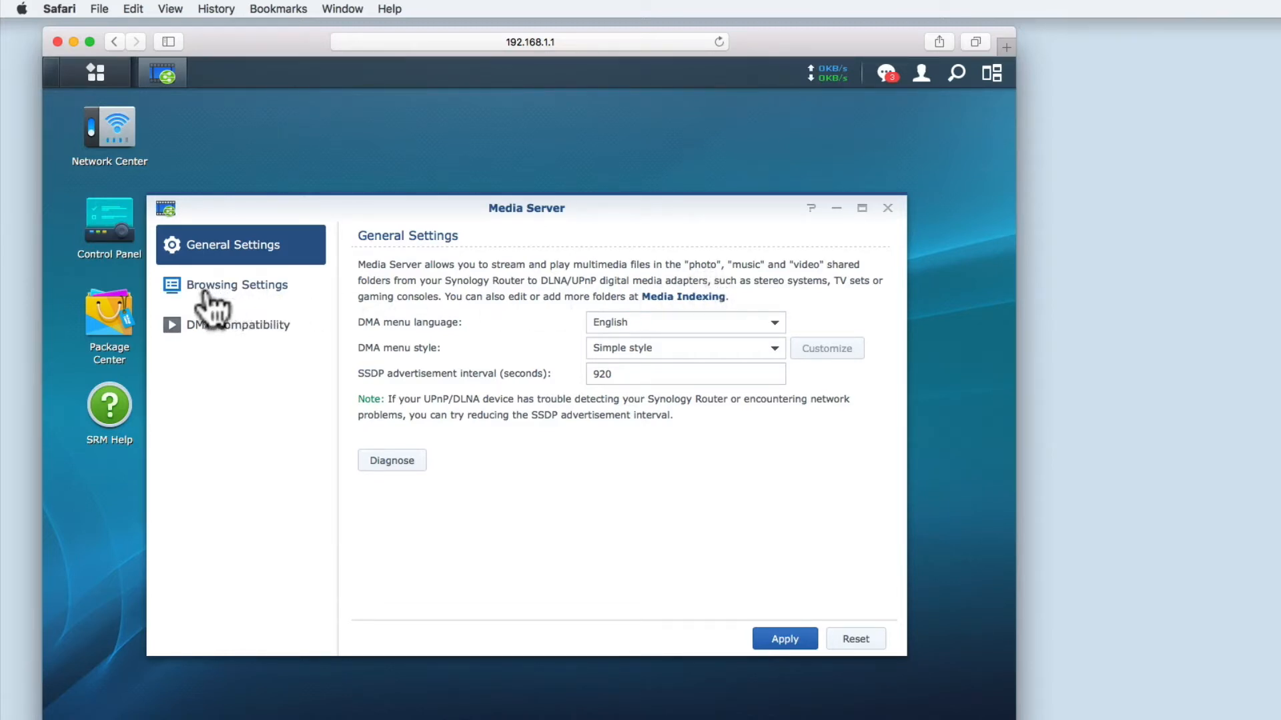
Step: Try the low-resolution images and cover image options in Browsing Settings, revert them, then move to DMA Compatibility
click(237, 285)
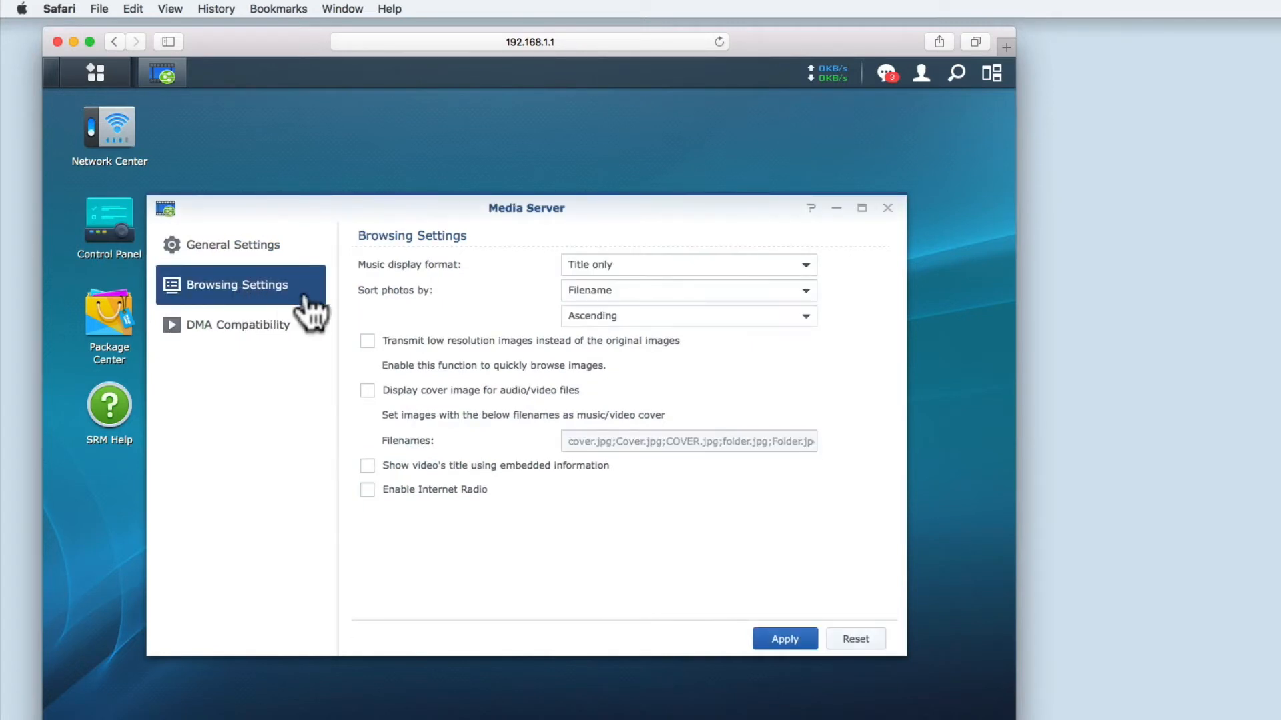
mouse_move(458, 290)
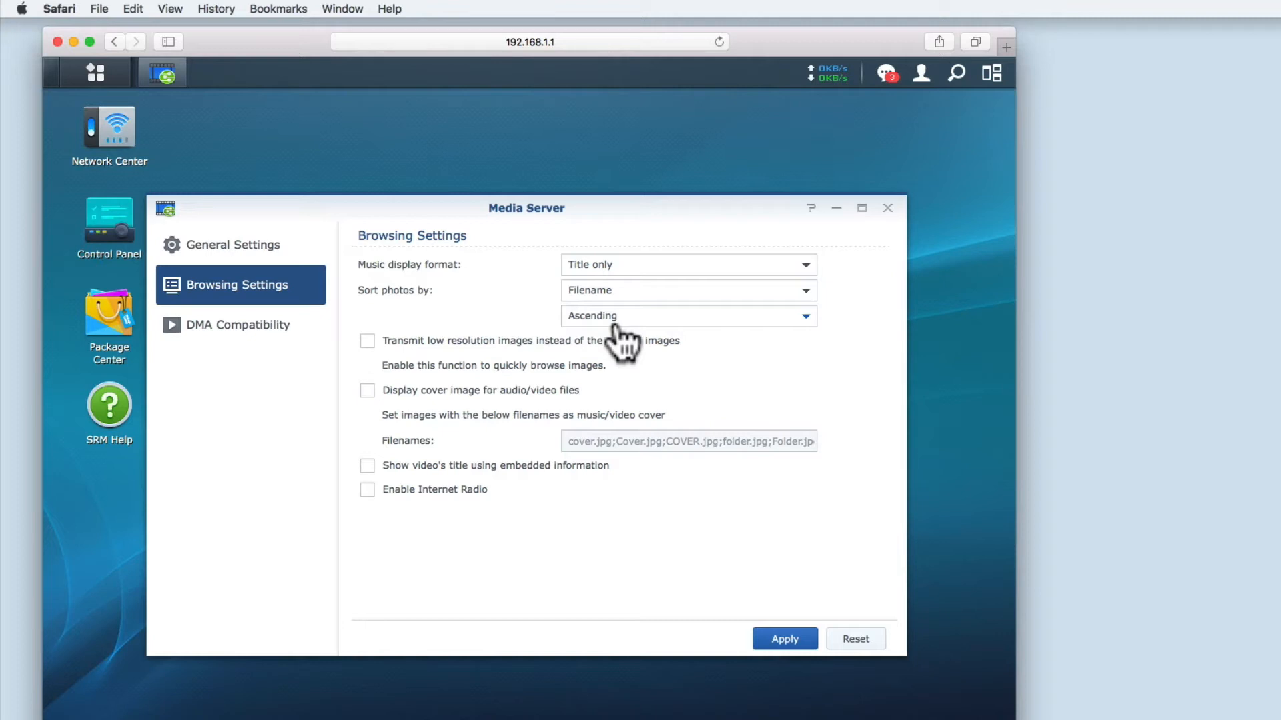
mouse_move(408, 359)
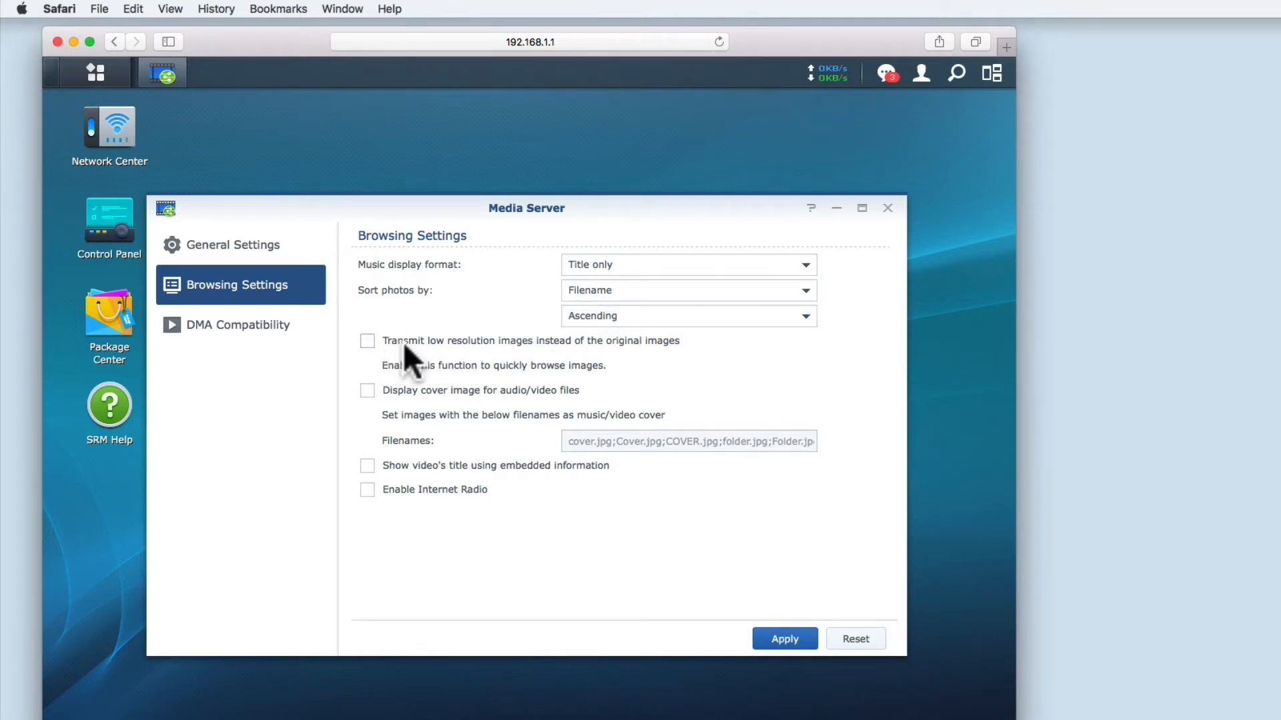
mouse_move(376, 358)
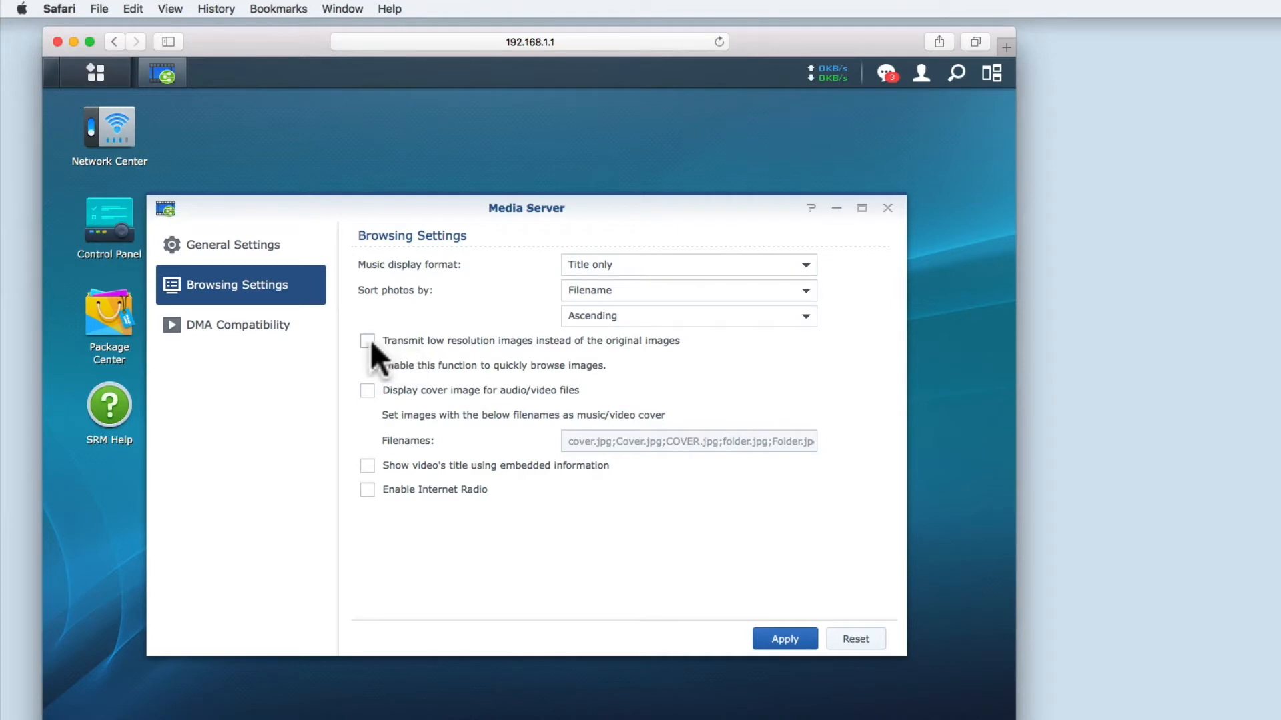
click(367, 340)
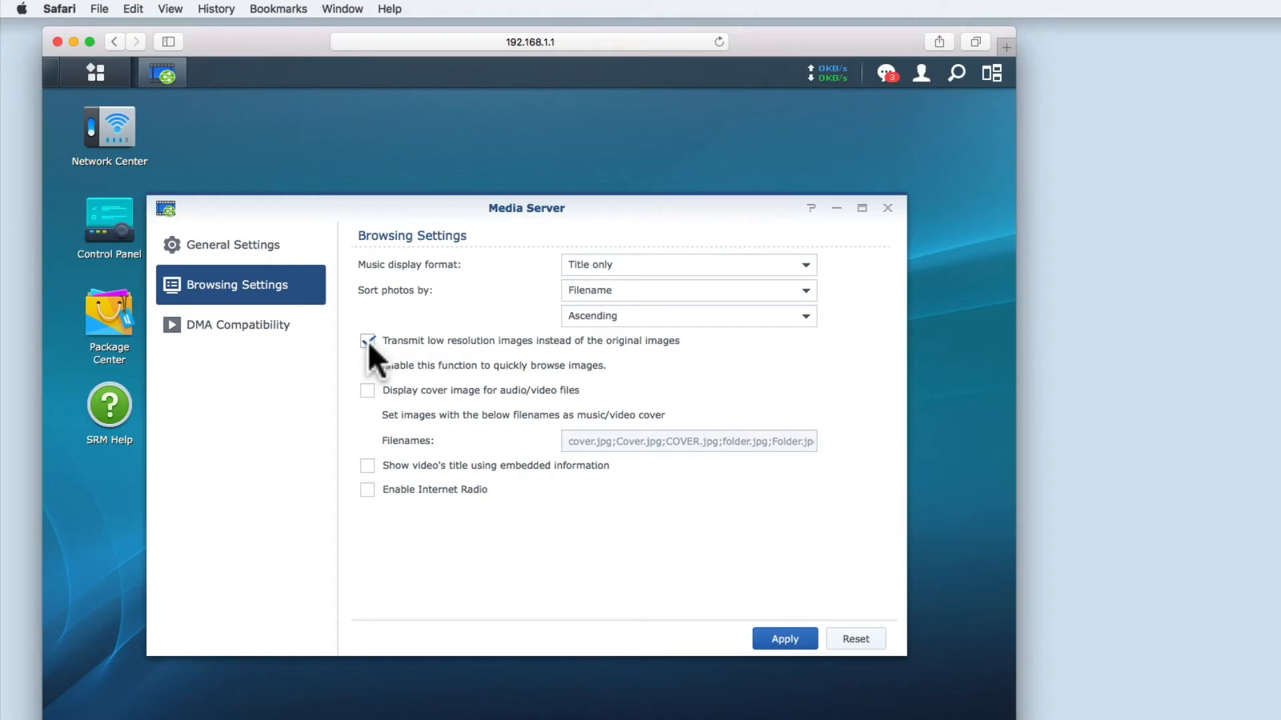
click(368, 341)
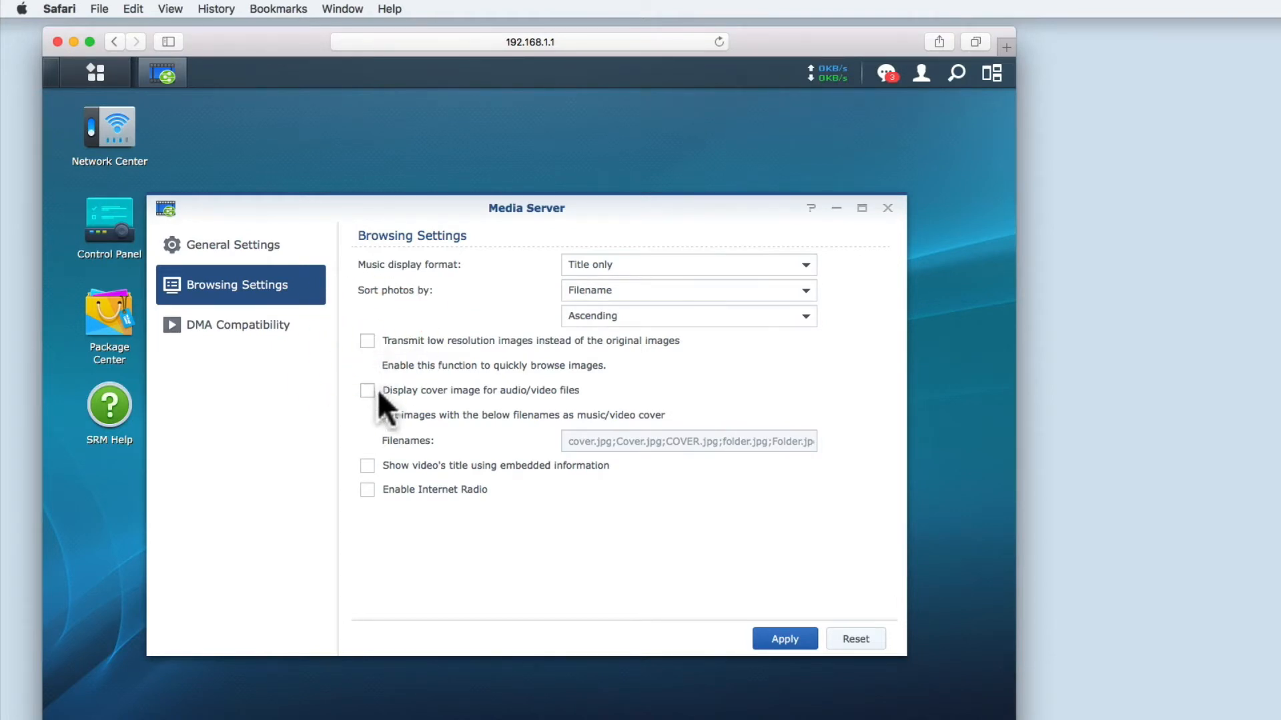
click(366, 391)
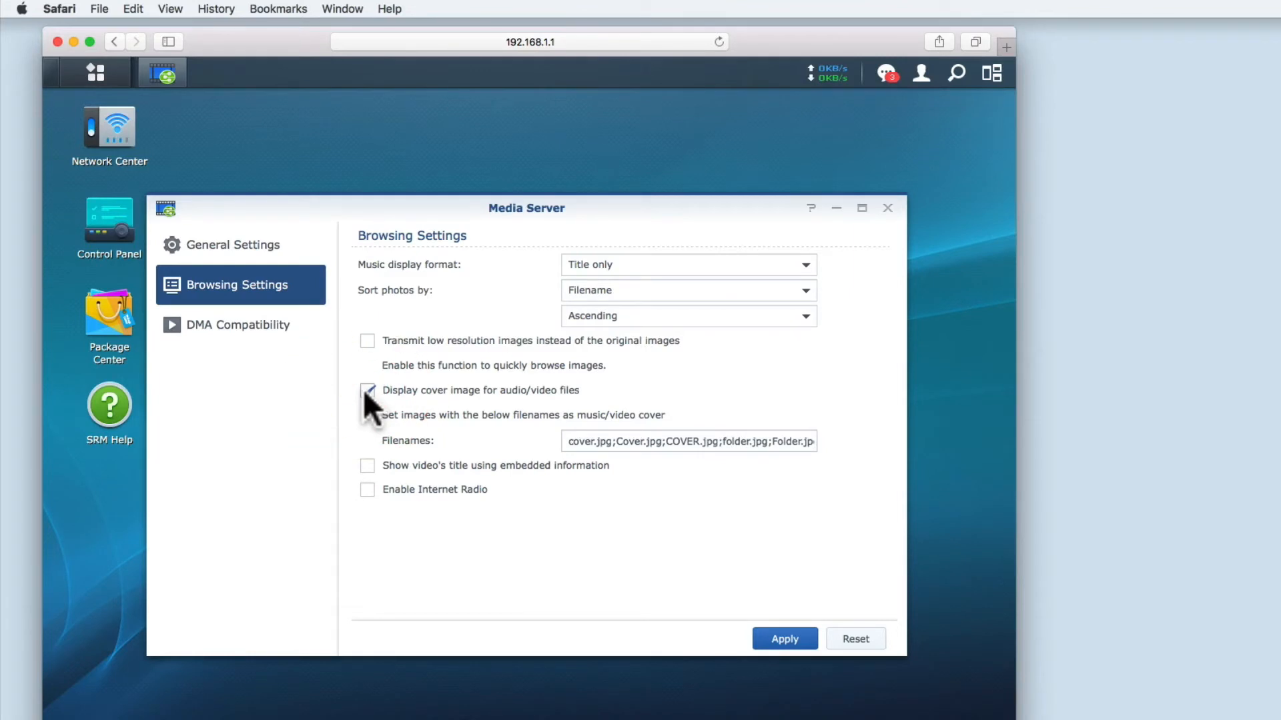
click(368, 391)
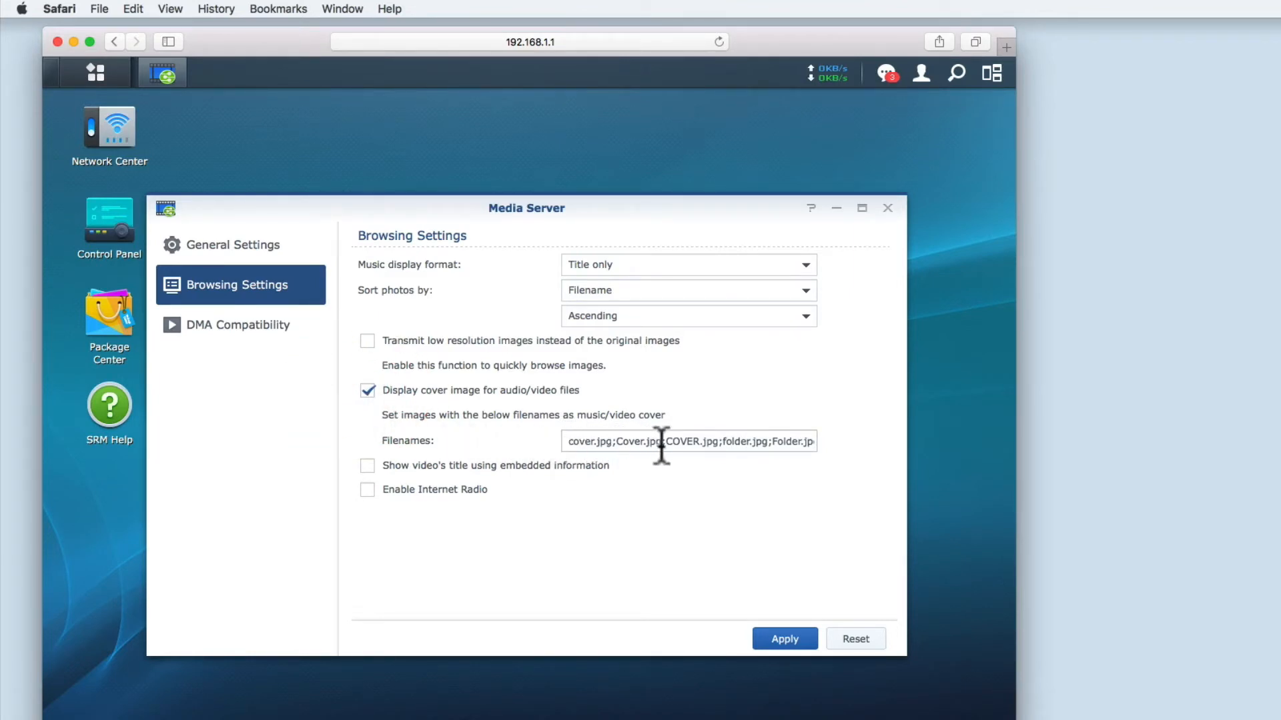
click(368, 391)
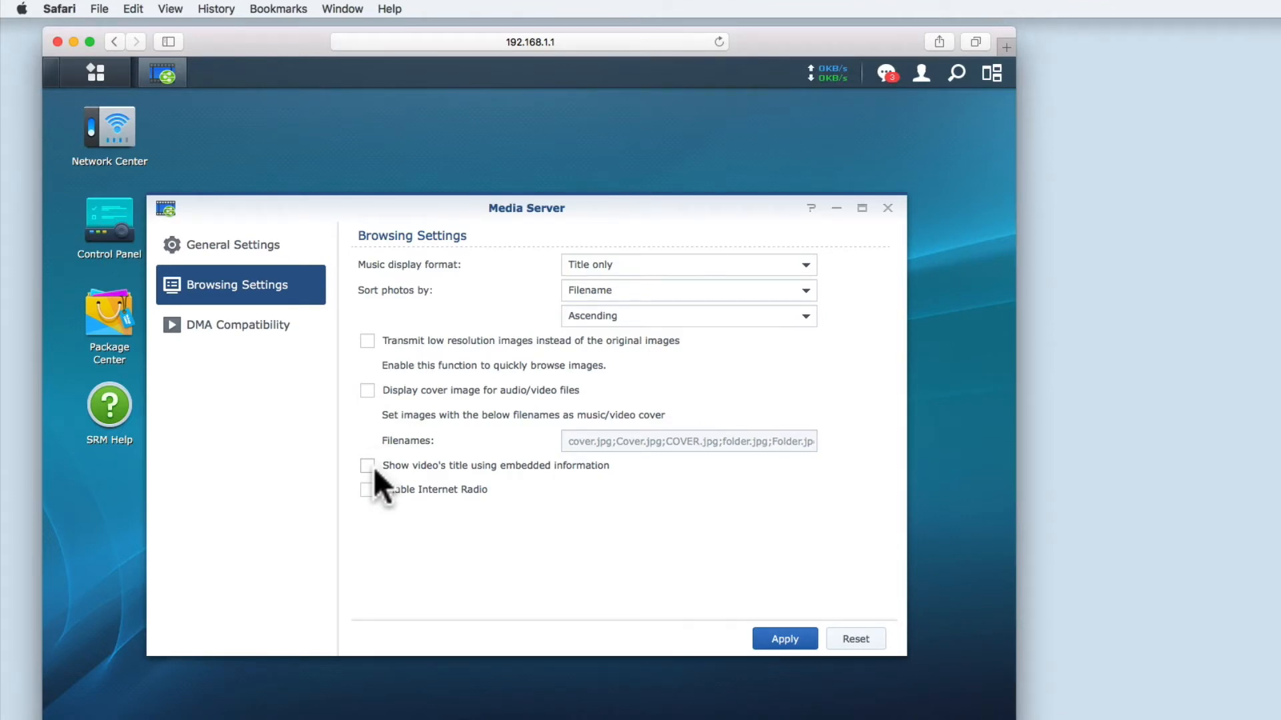
mouse_move(380, 507)
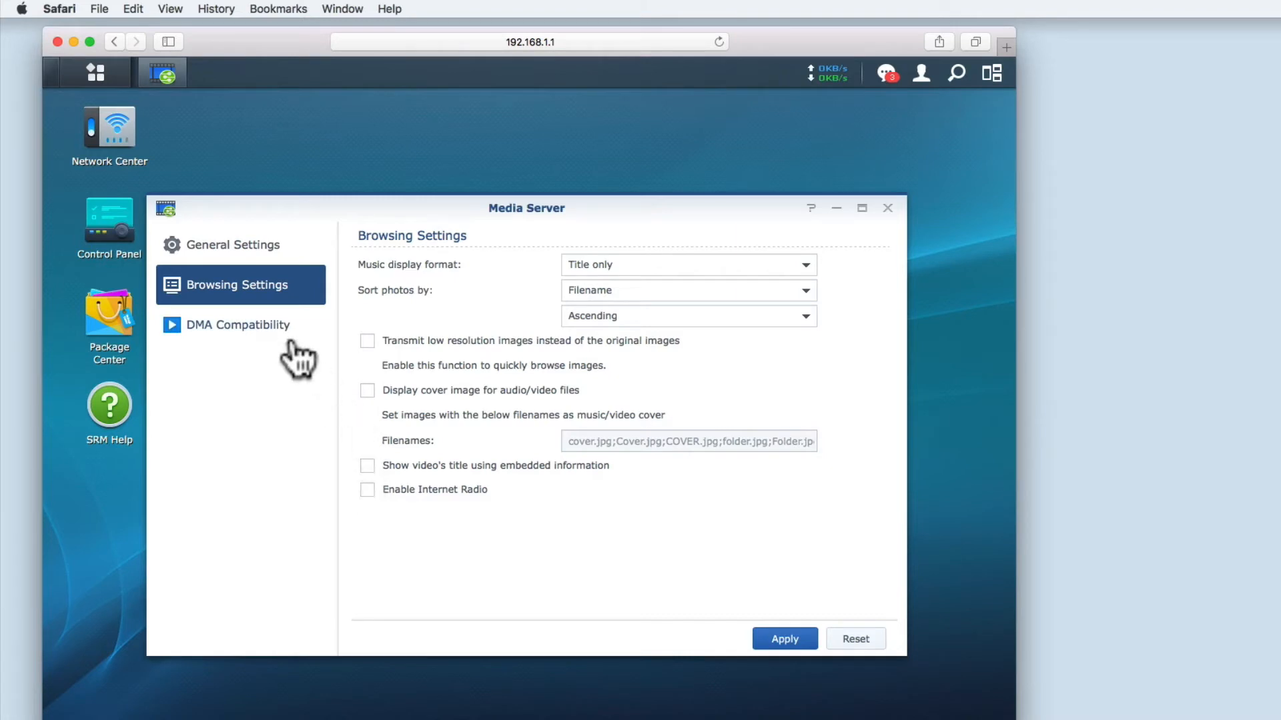
mouse_move(285, 347)
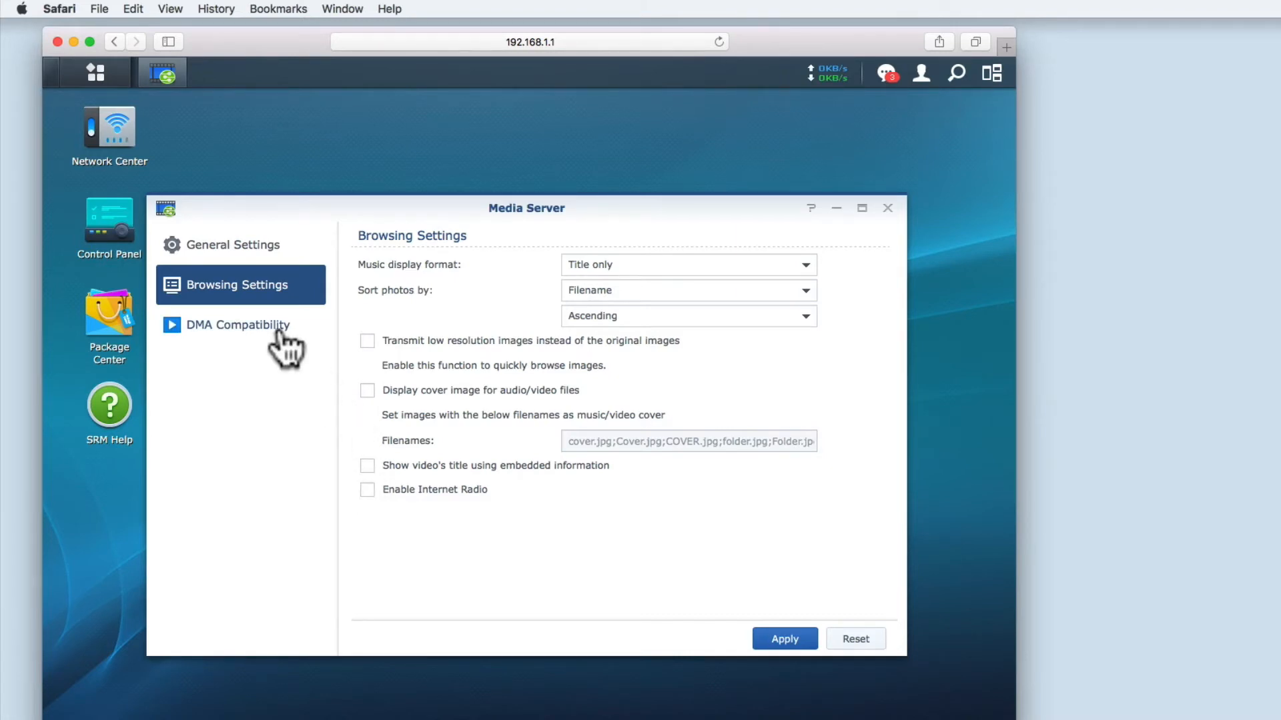
click(238, 324)
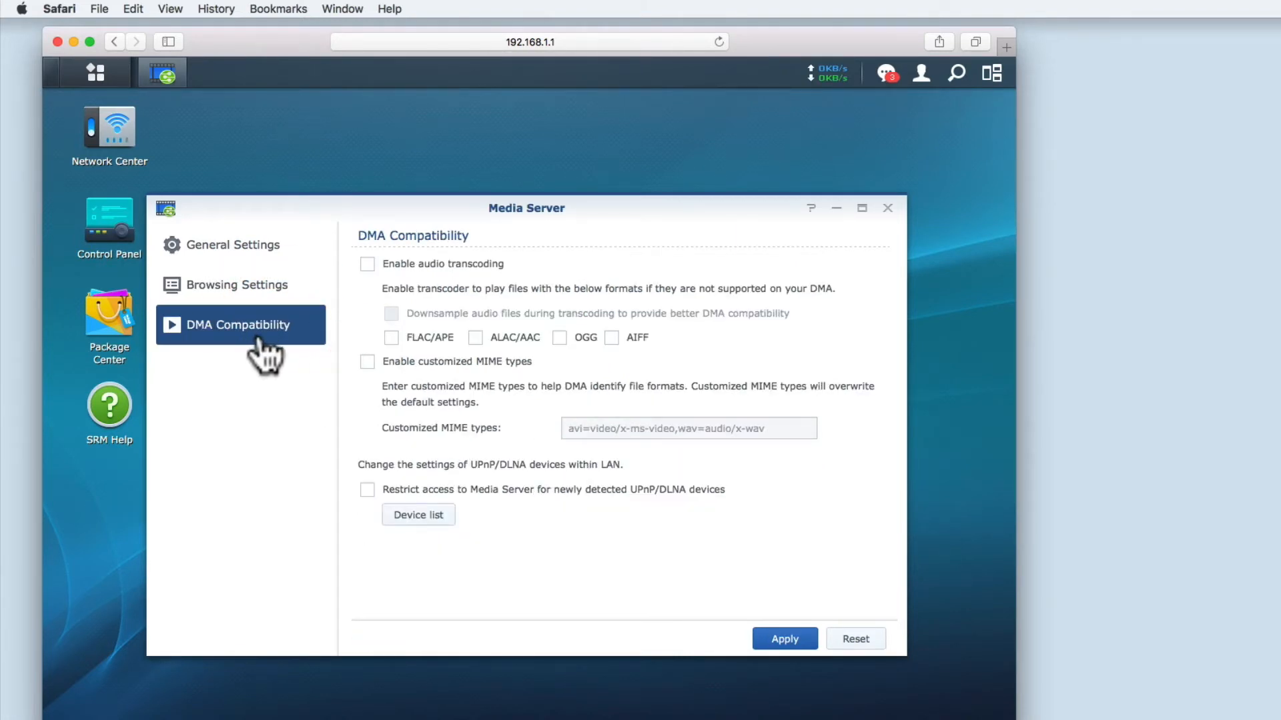
mouse_move(307, 351)
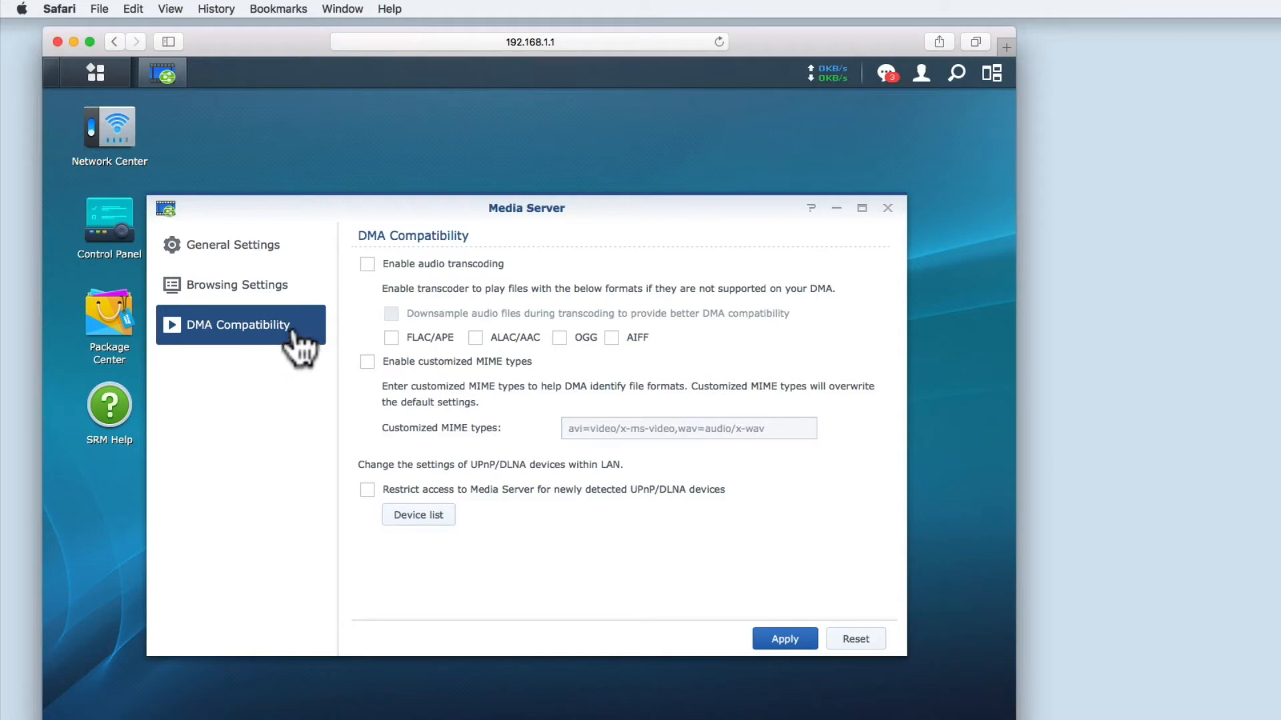
mouse_move(431, 282)
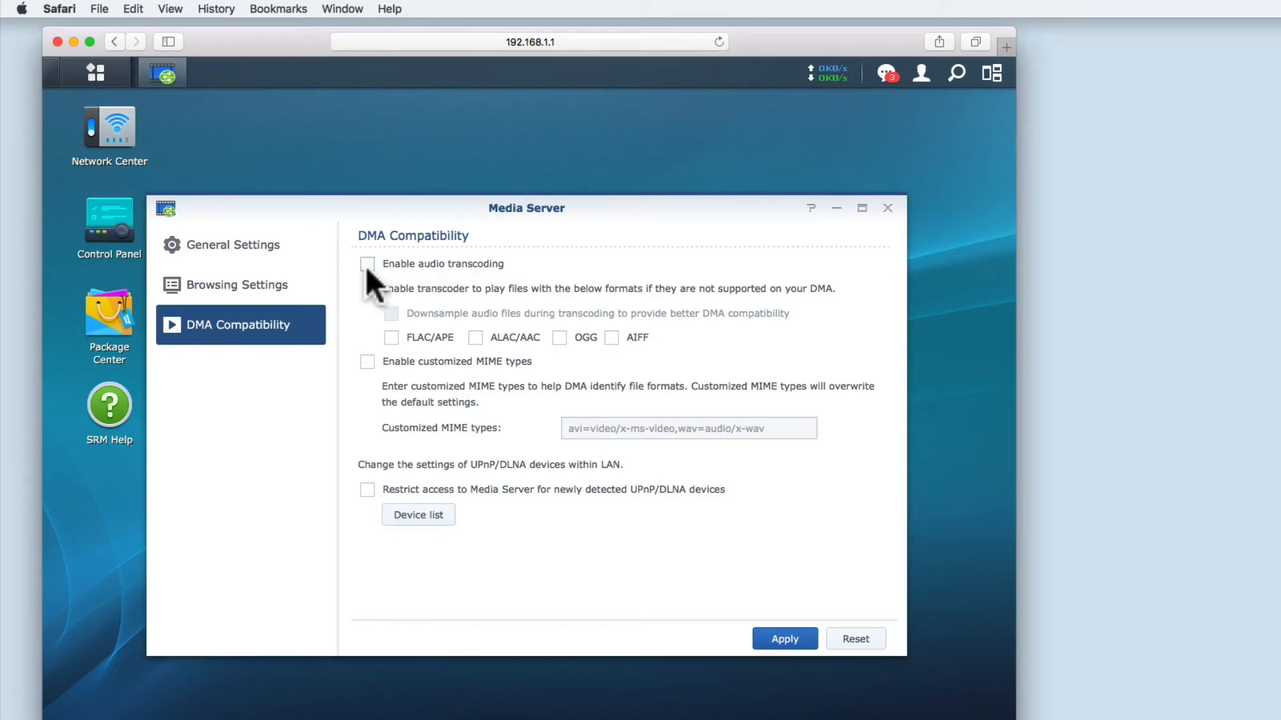
Step: Toggle Enable audio transcoding on and back off, then close the Media Server window
click(367, 262)
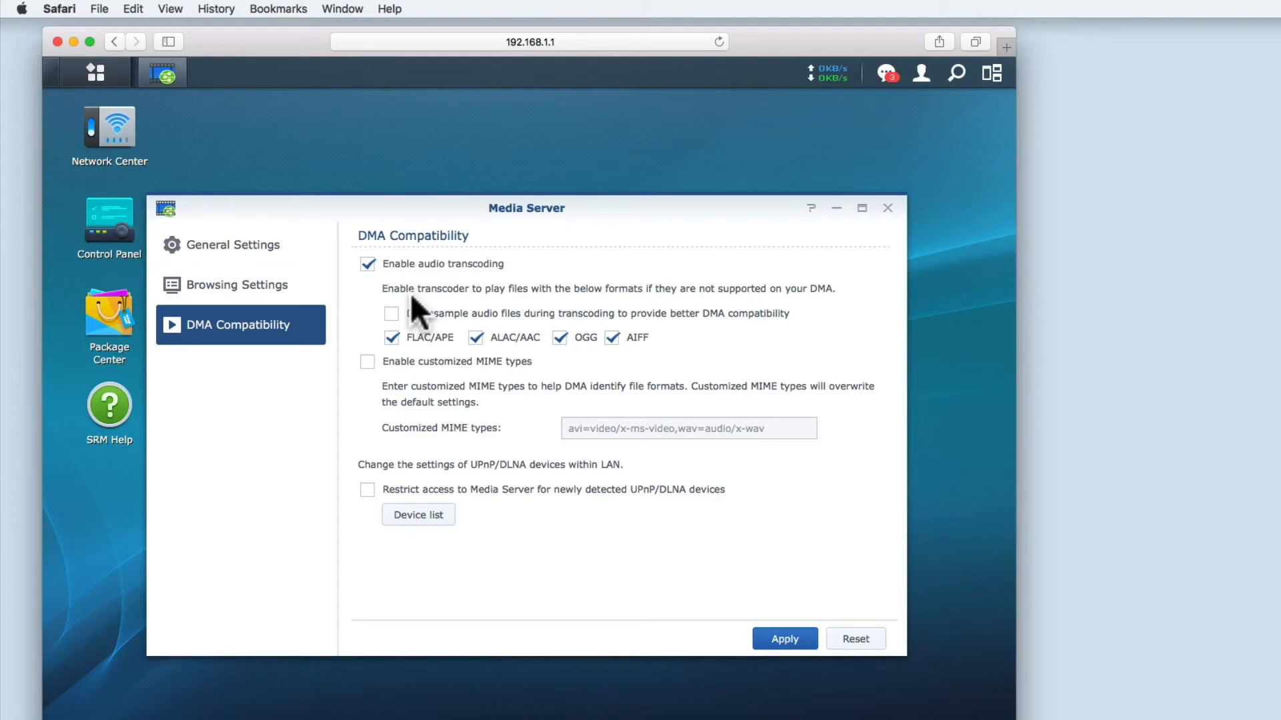
click(367, 263)
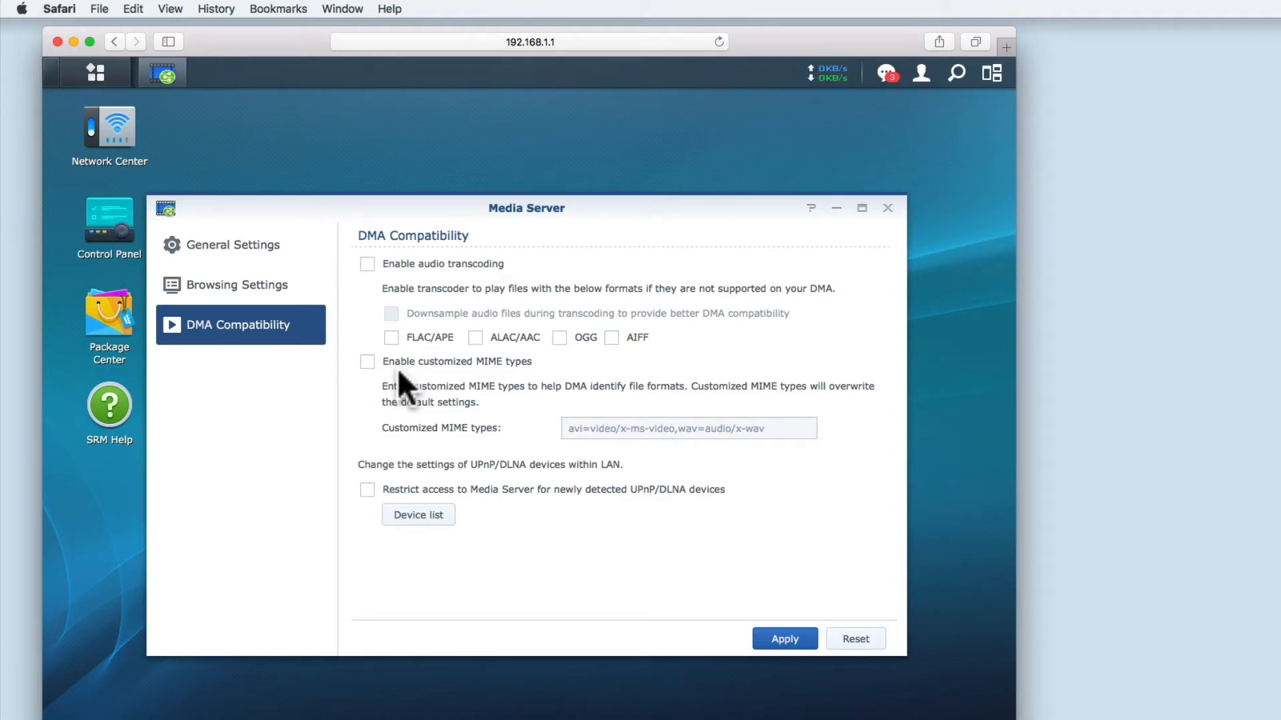
mouse_move(412, 498)
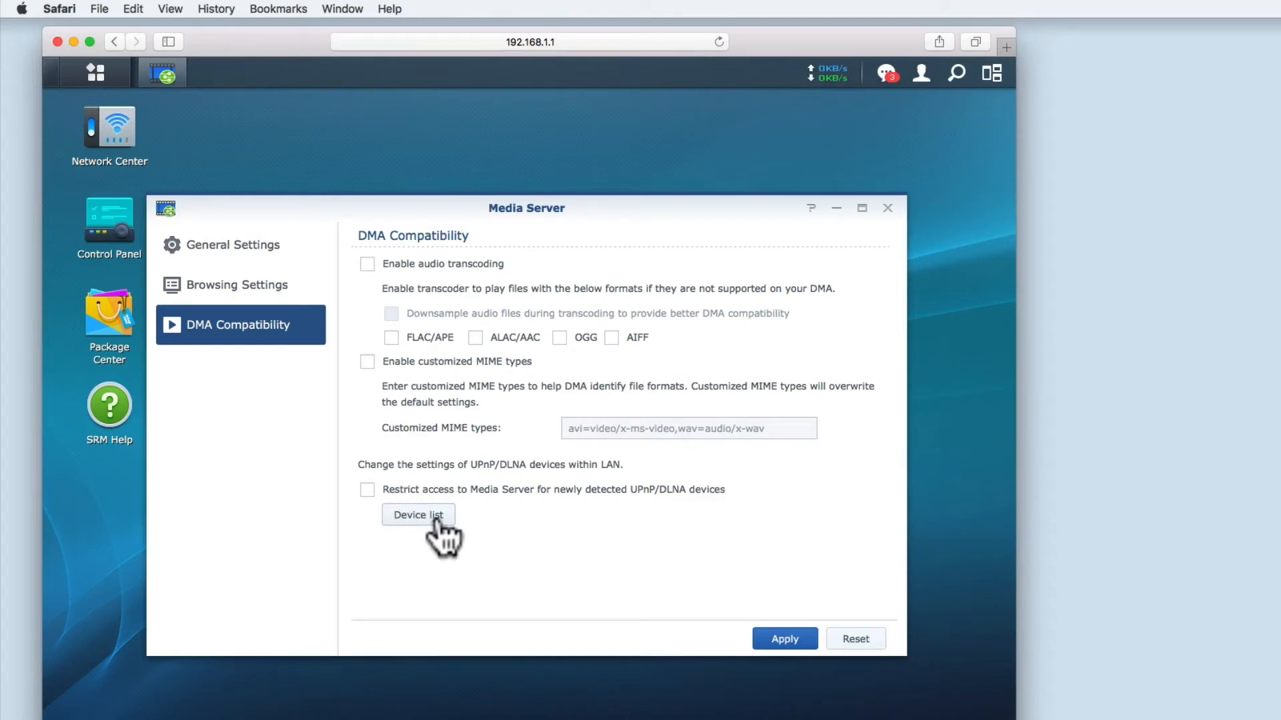
mouse_move(690, 343)
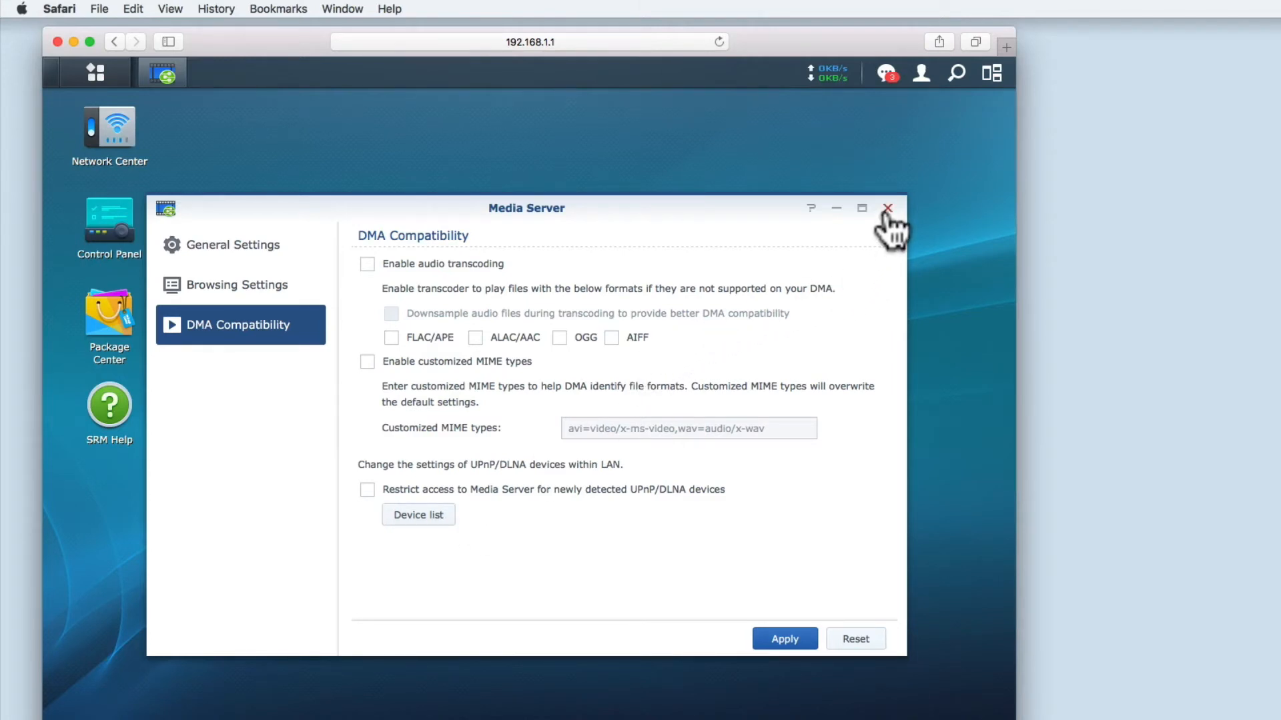
click(889, 208)
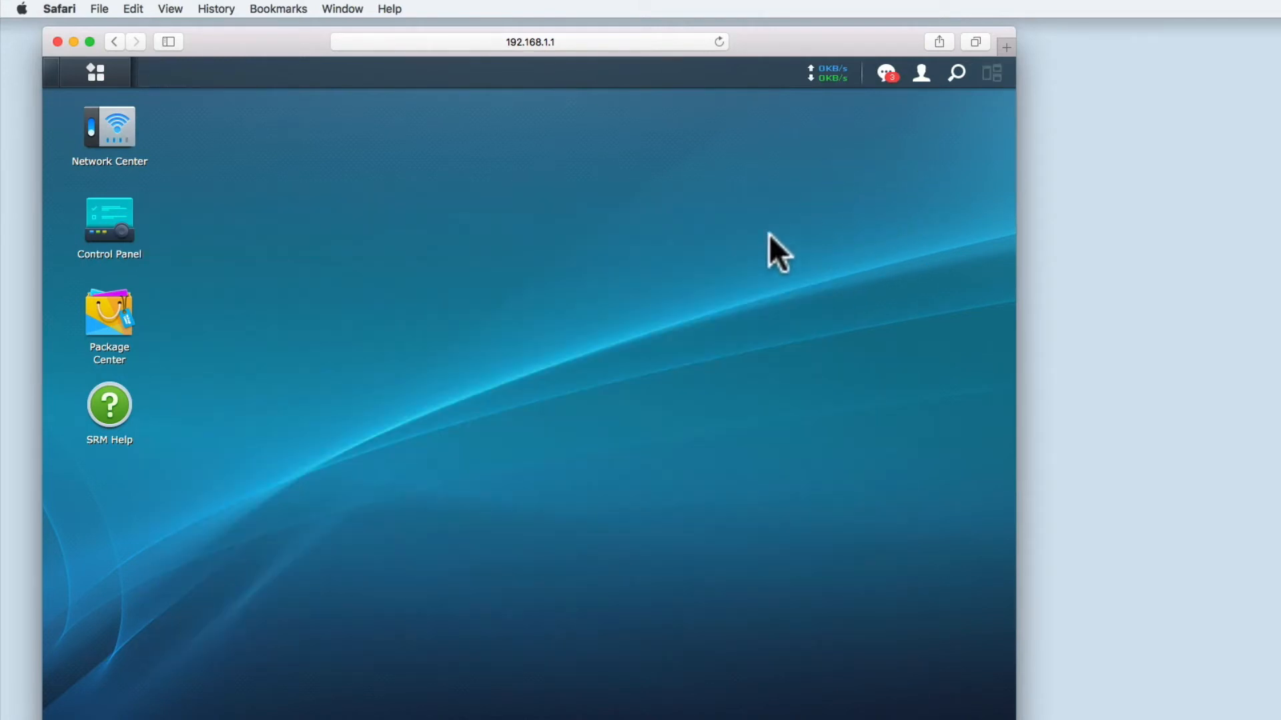
mouse_move(316, 263)
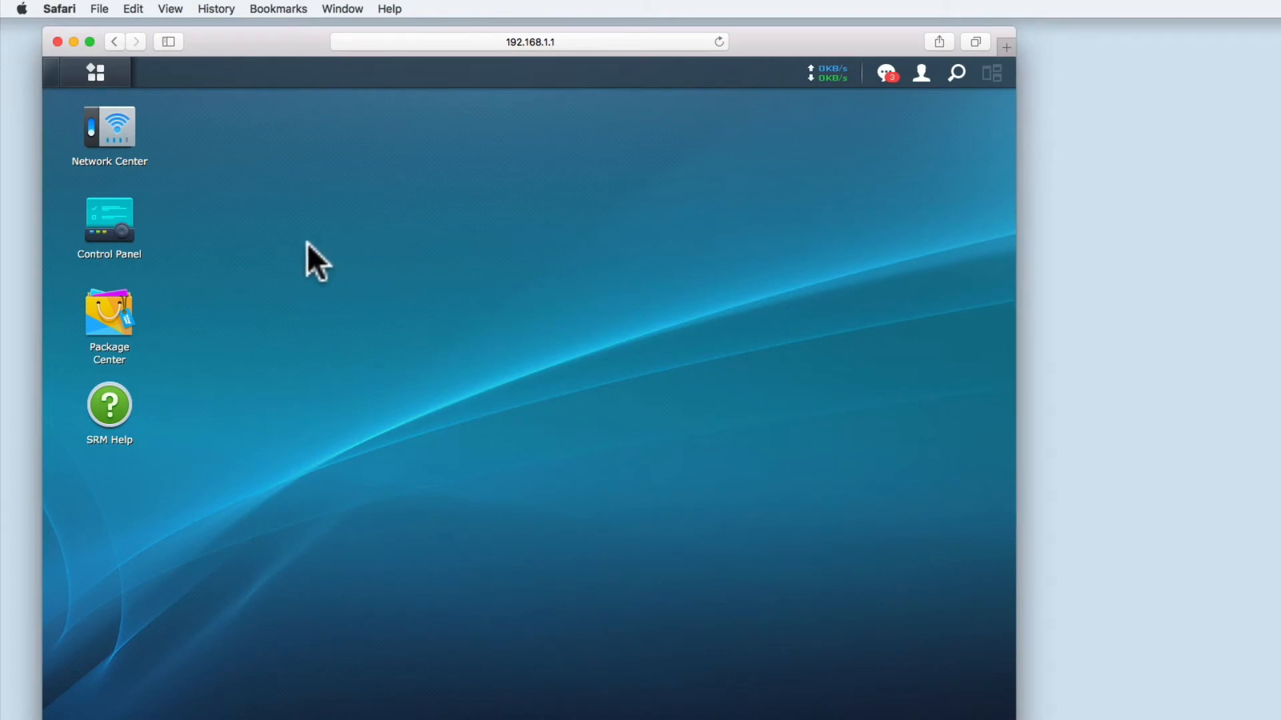
mouse_move(115, 237)
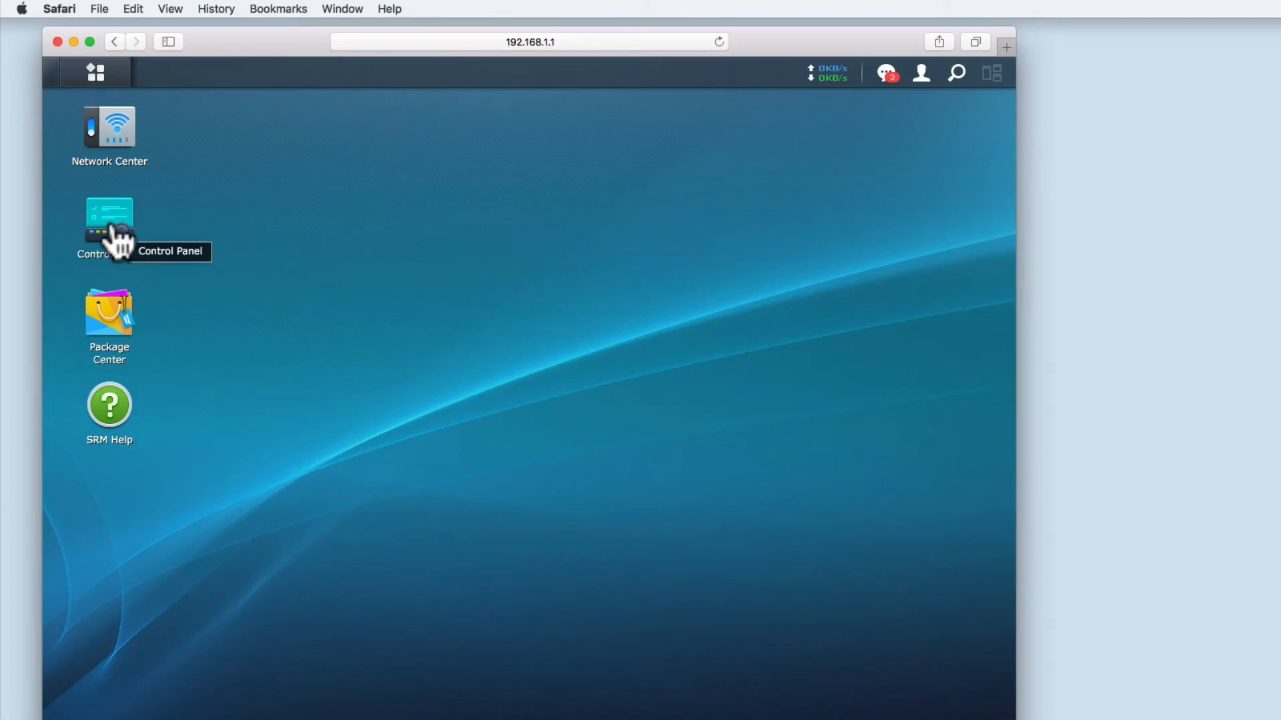
Step: Open Control Panel's Storage shared folder list and show the music folder's user permissions
double_click(108, 211)
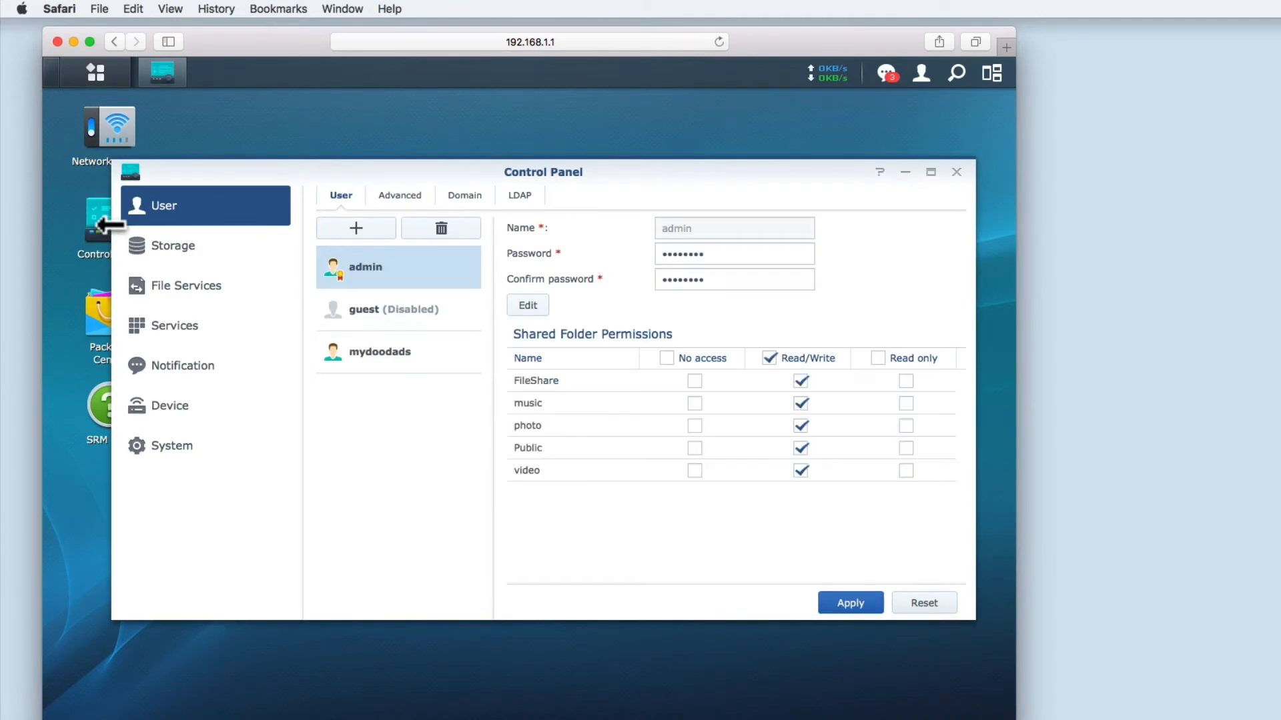
mouse_move(187, 265)
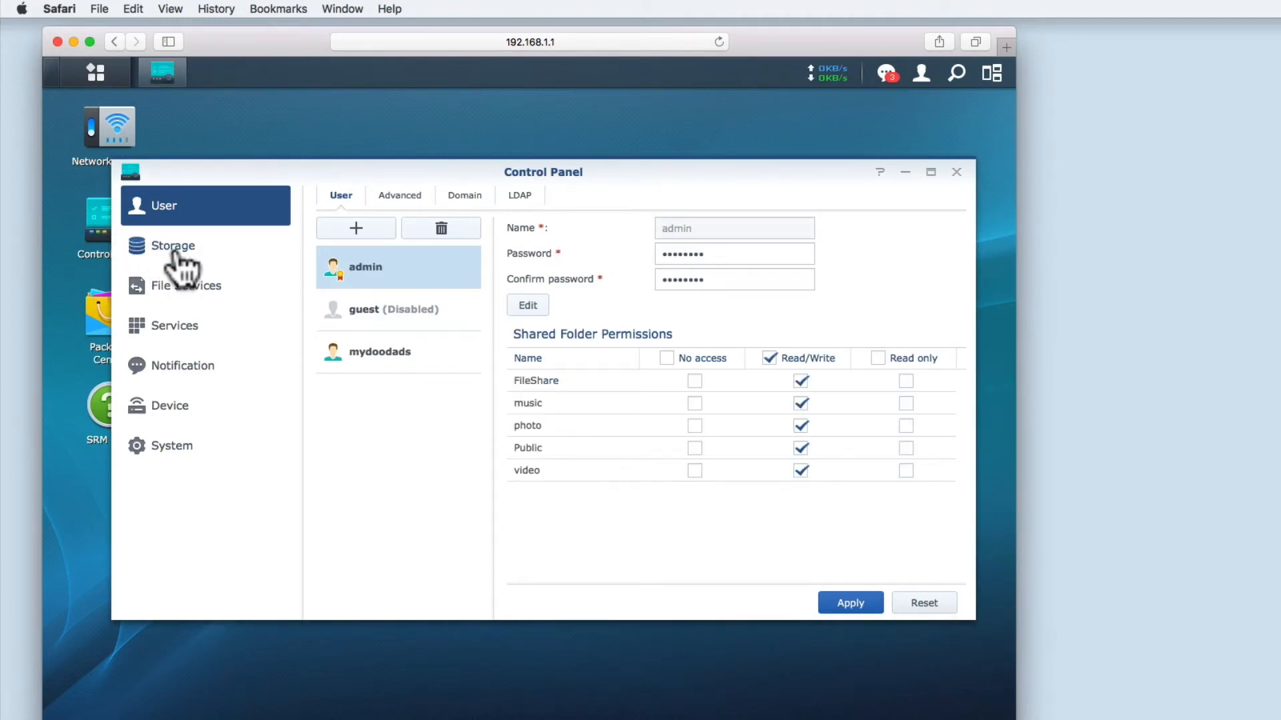
click(174, 246)
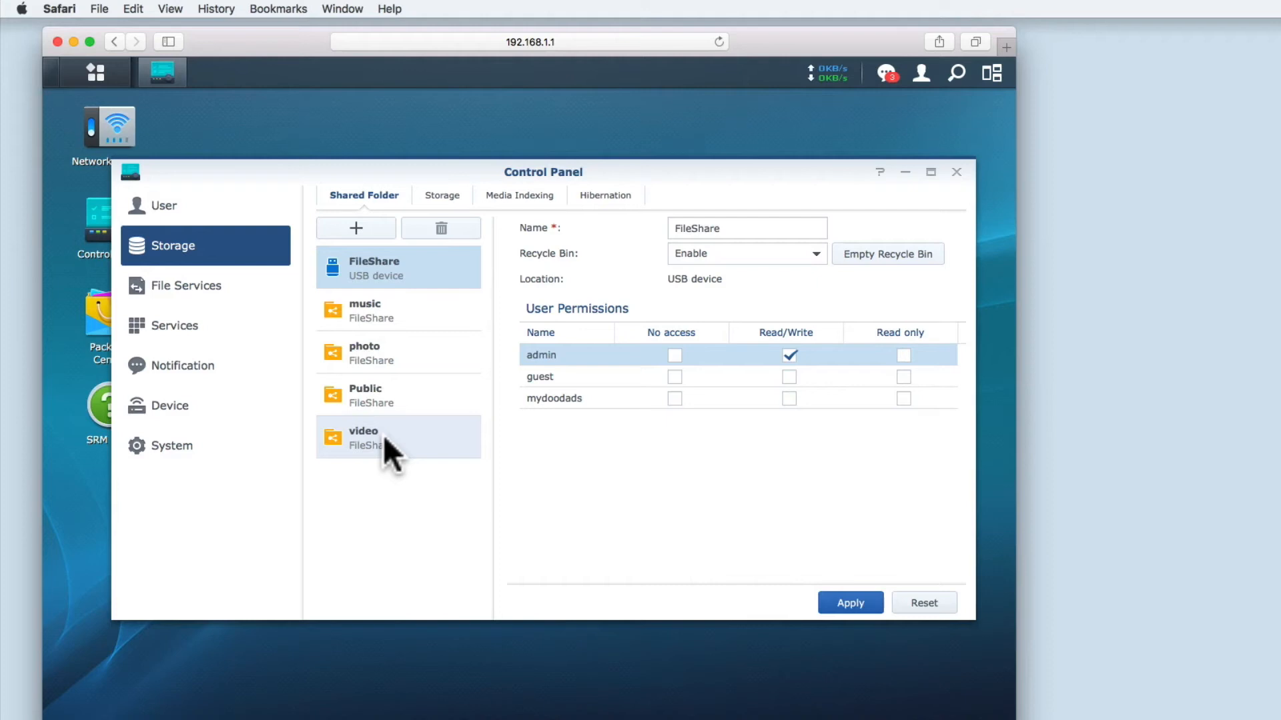
mouse_move(380, 458)
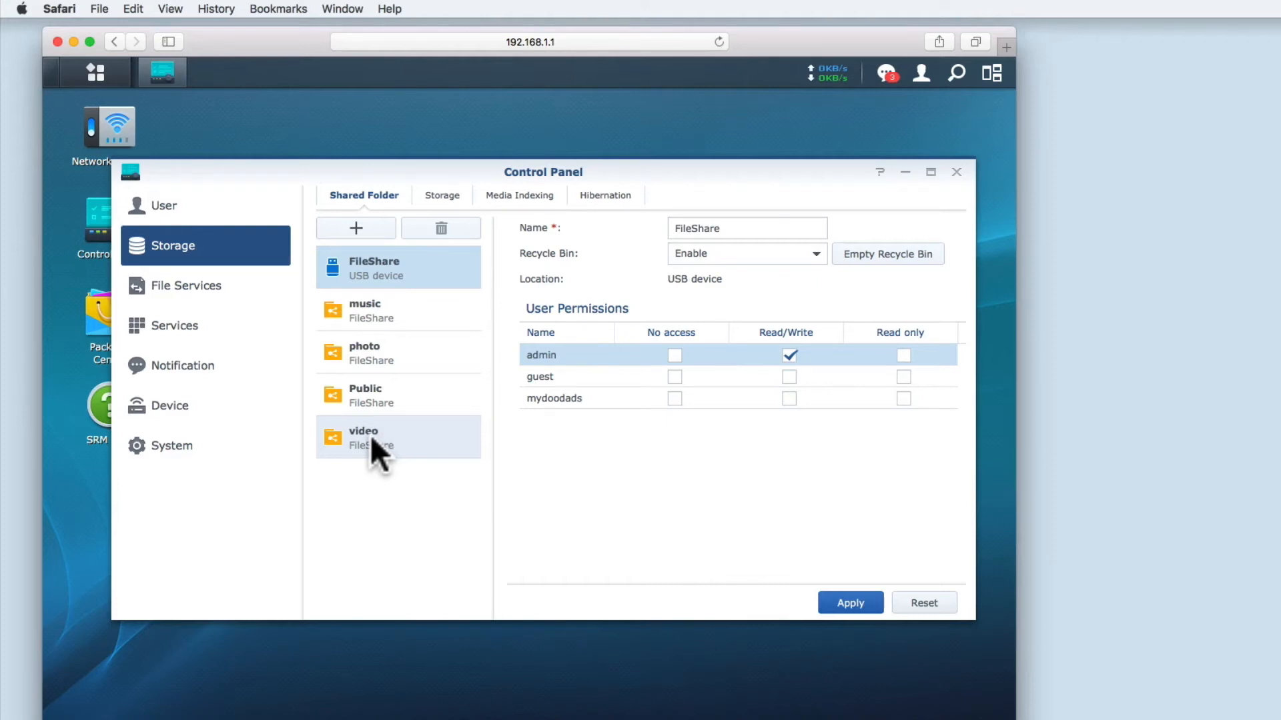
click(364, 311)
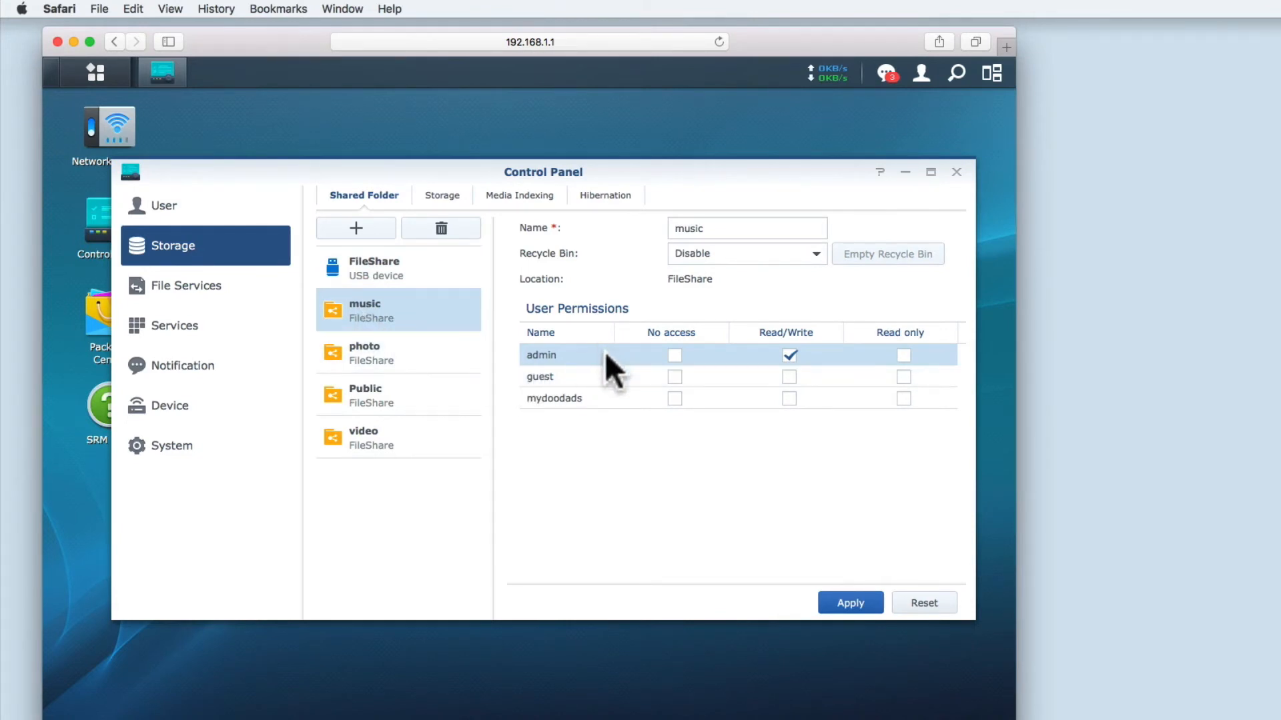
mouse_move(791, 376)
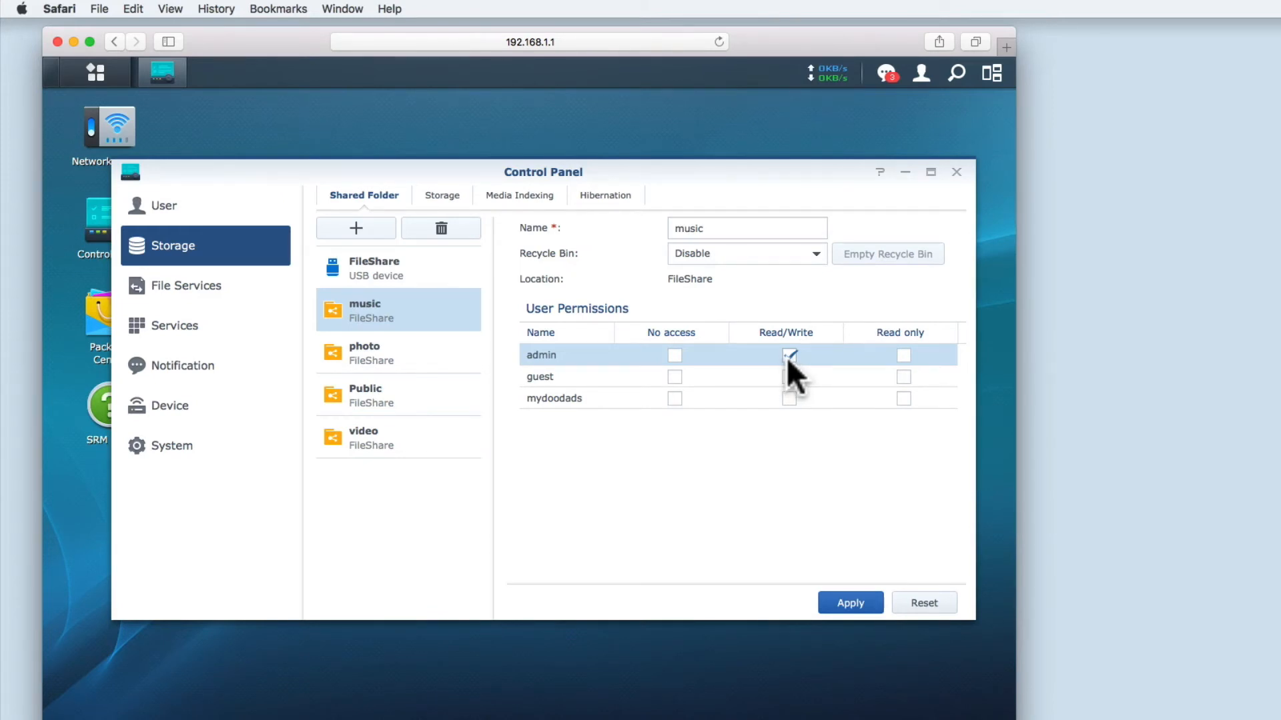
Step: Give the third user read-only access to the music and photo shared folders
click(789, 355)
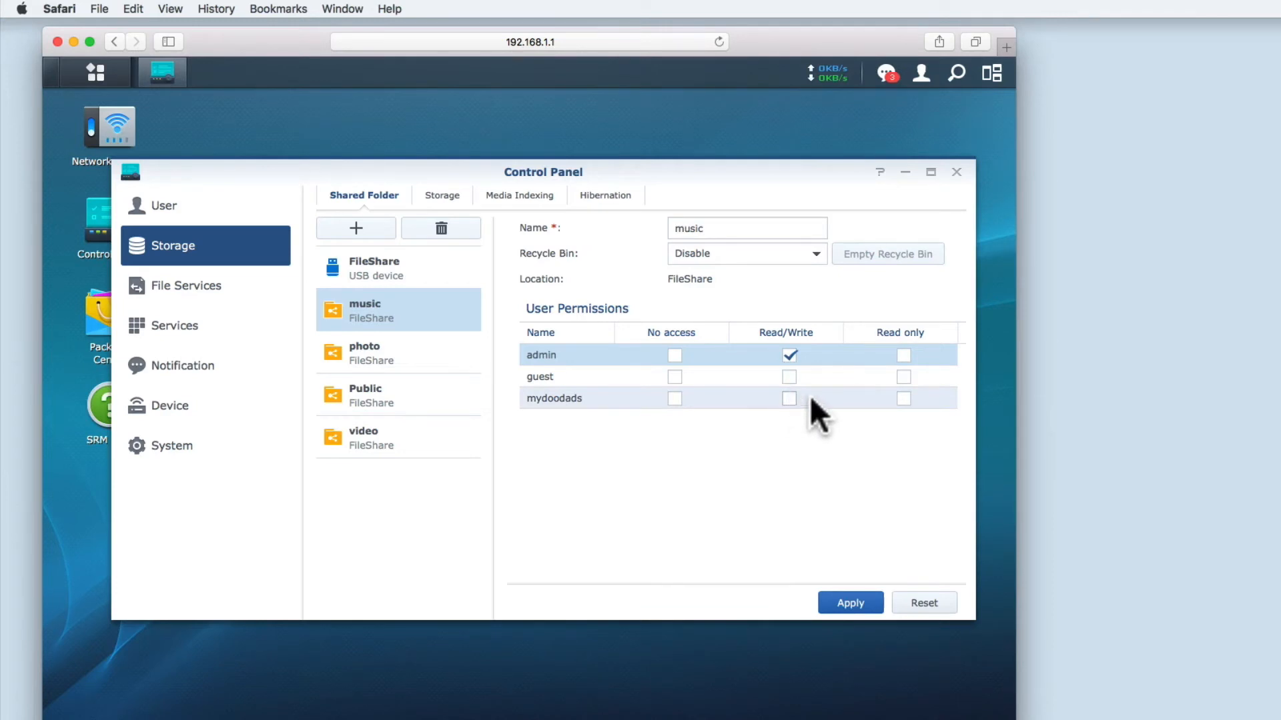
click(903, 399)
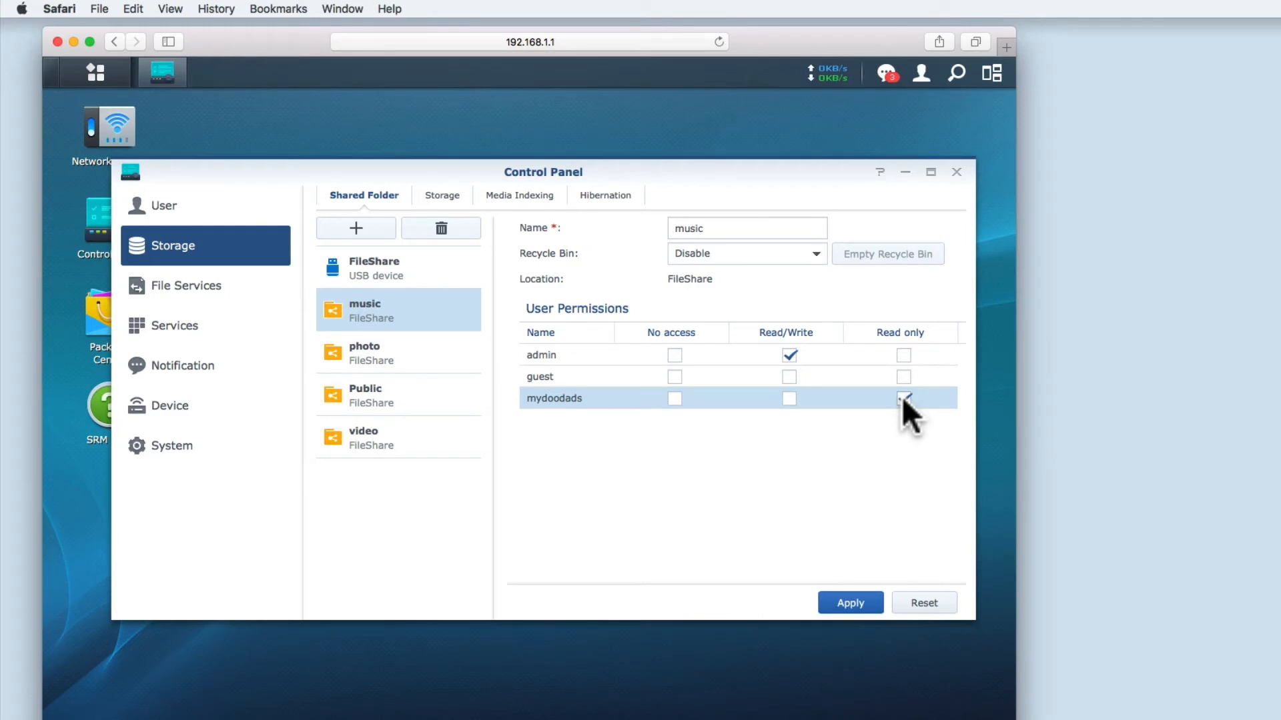
click(903, 398)
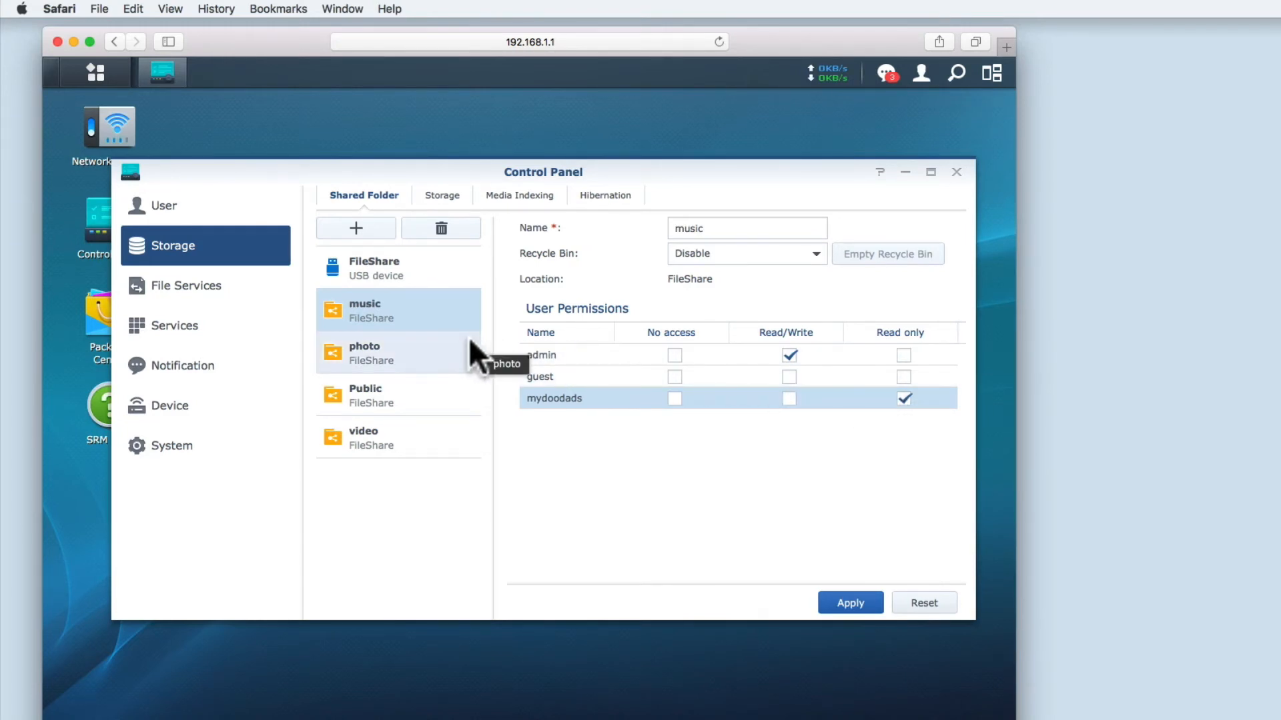
click(397, 352)
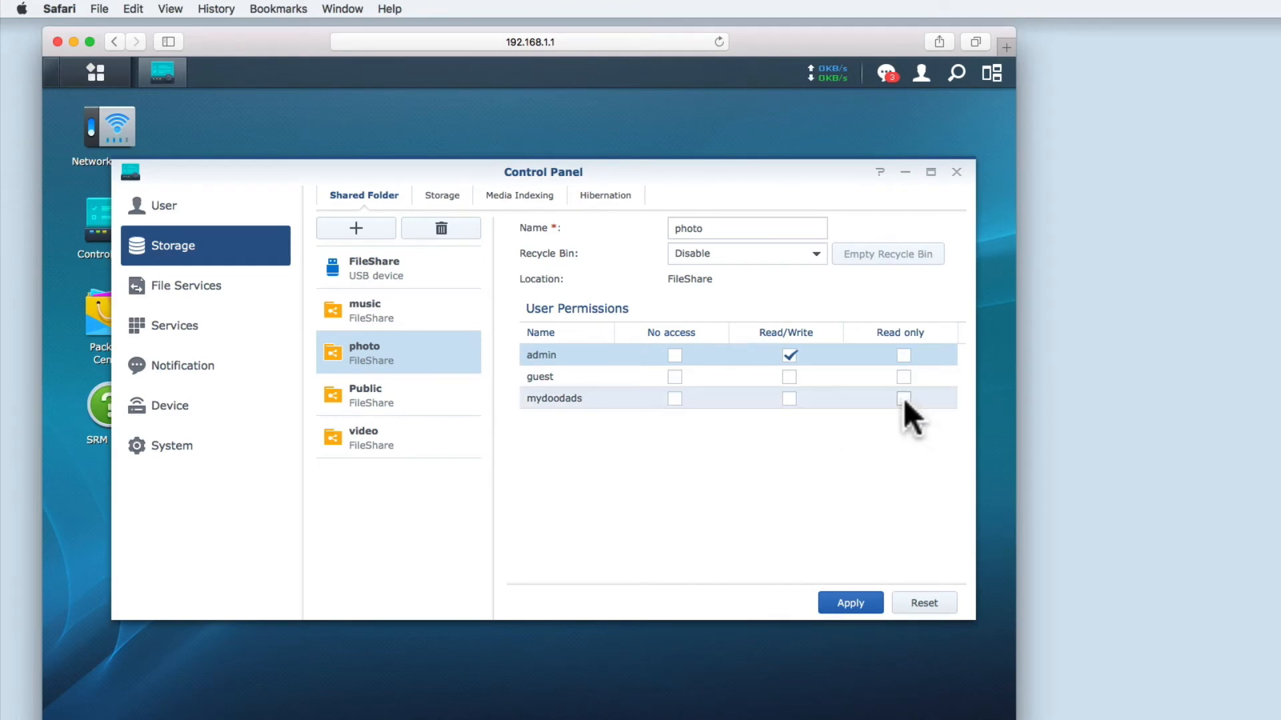
click(903, 399)
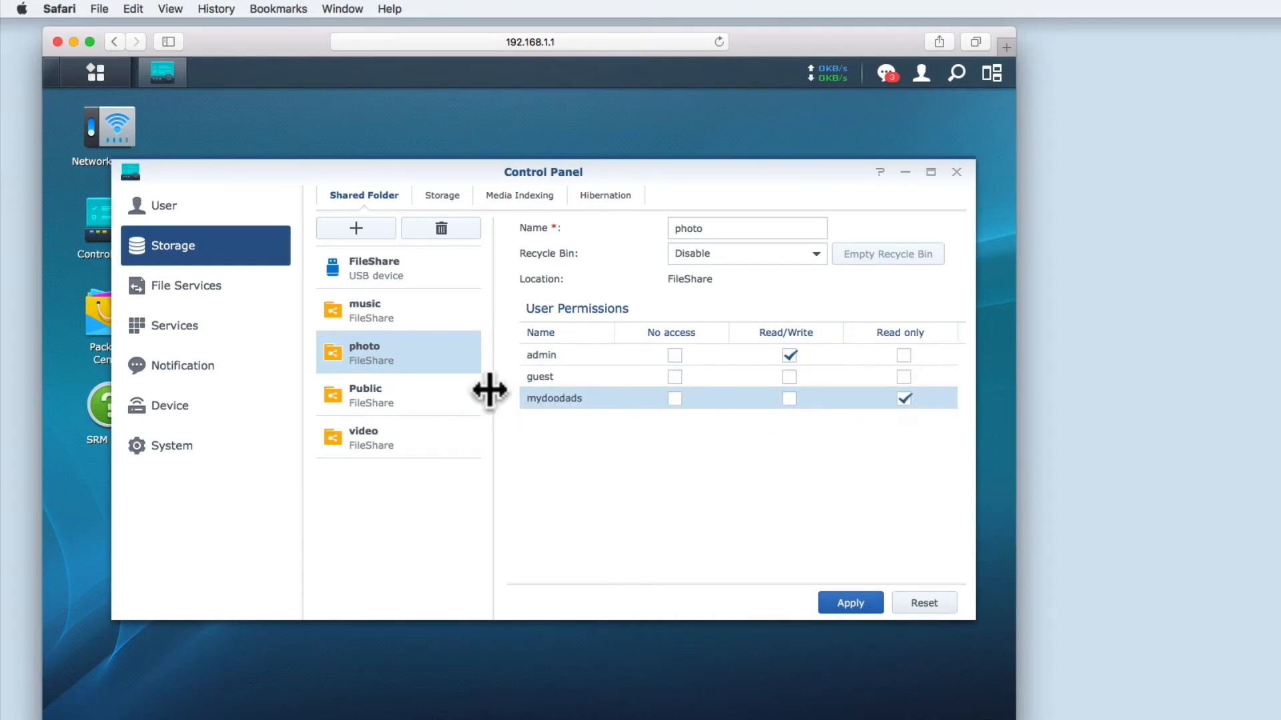
Step: Give the third user read/write access to the video folder and apply the permission changes
click(370, 437)
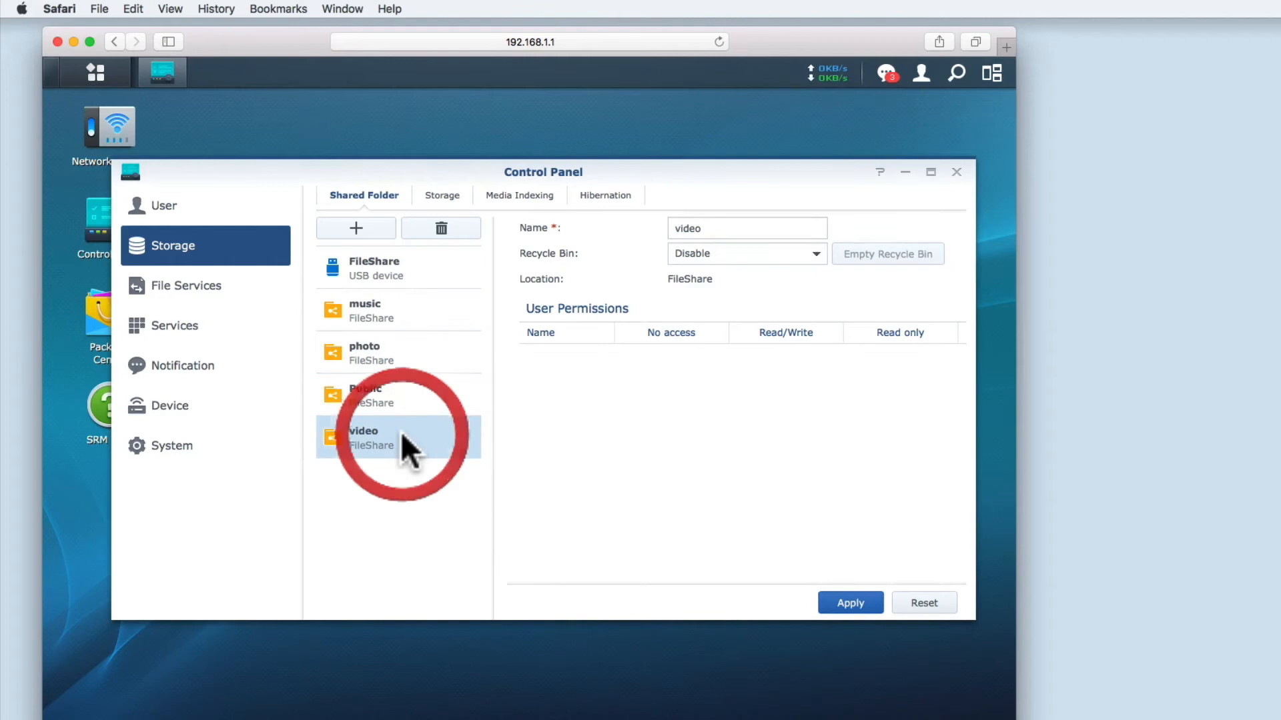
click(398, 437)
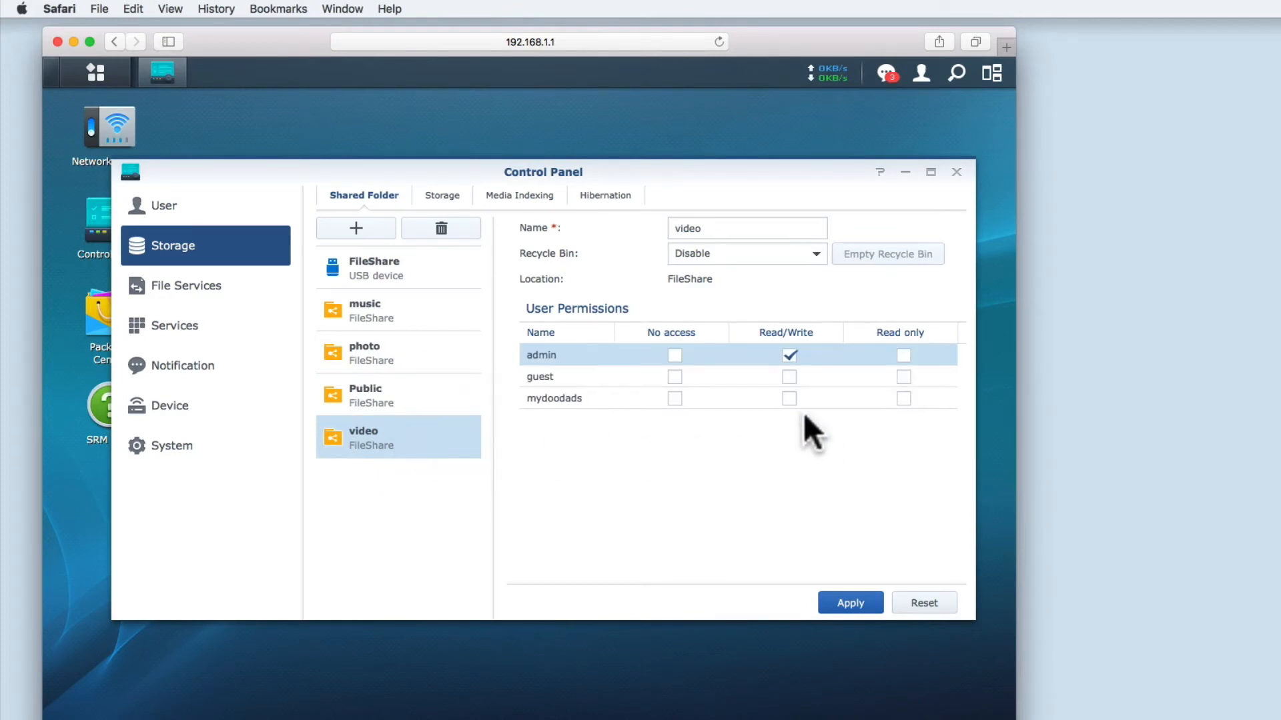
click(788, 399)
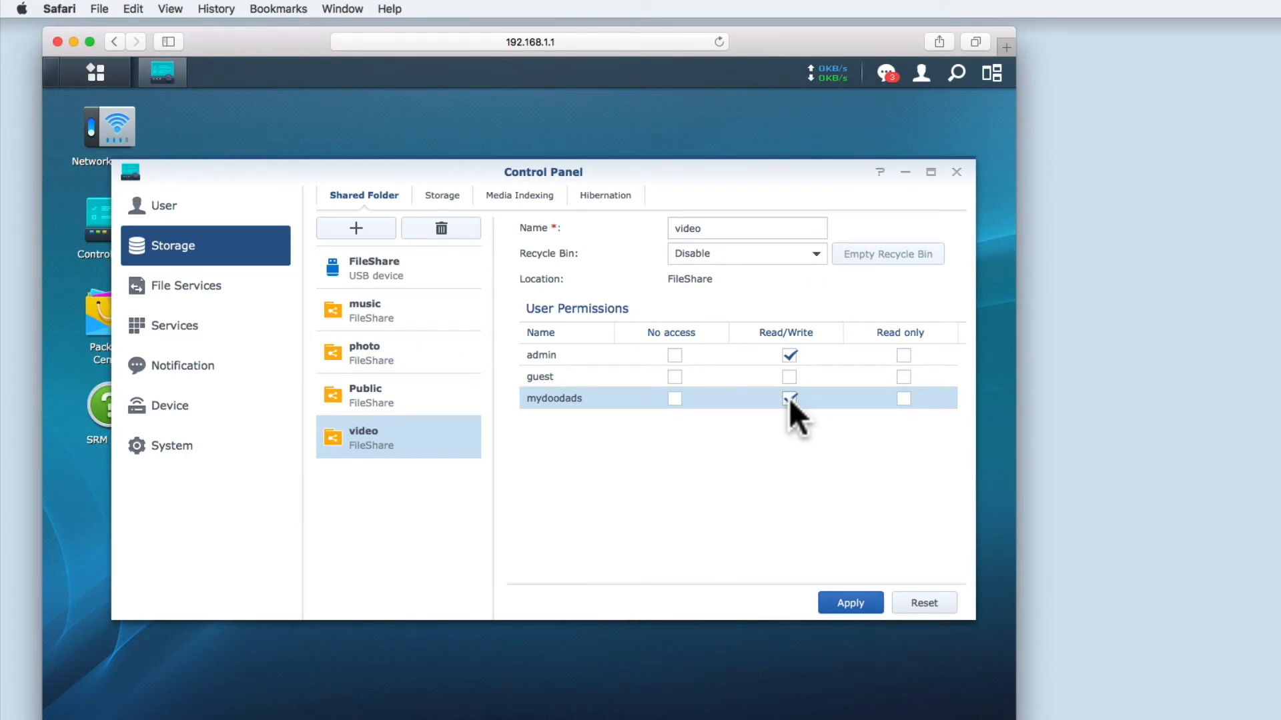
click(788, 399)
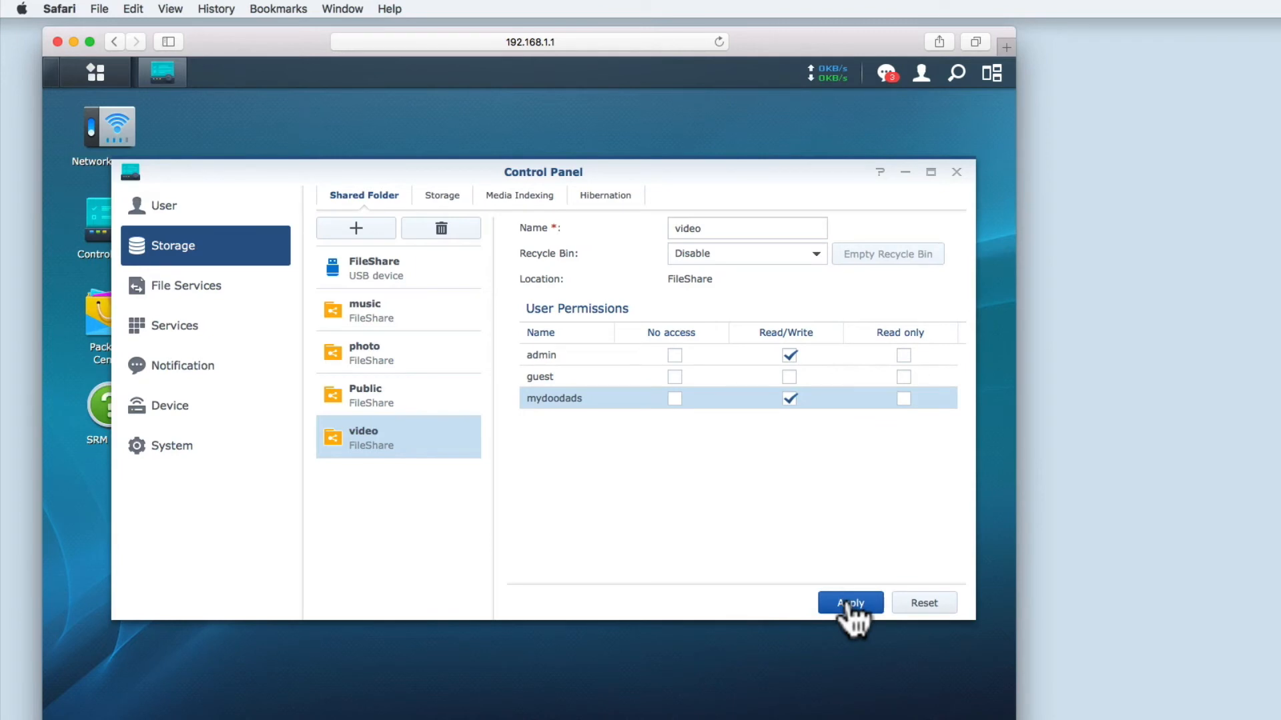
click(850, 603)
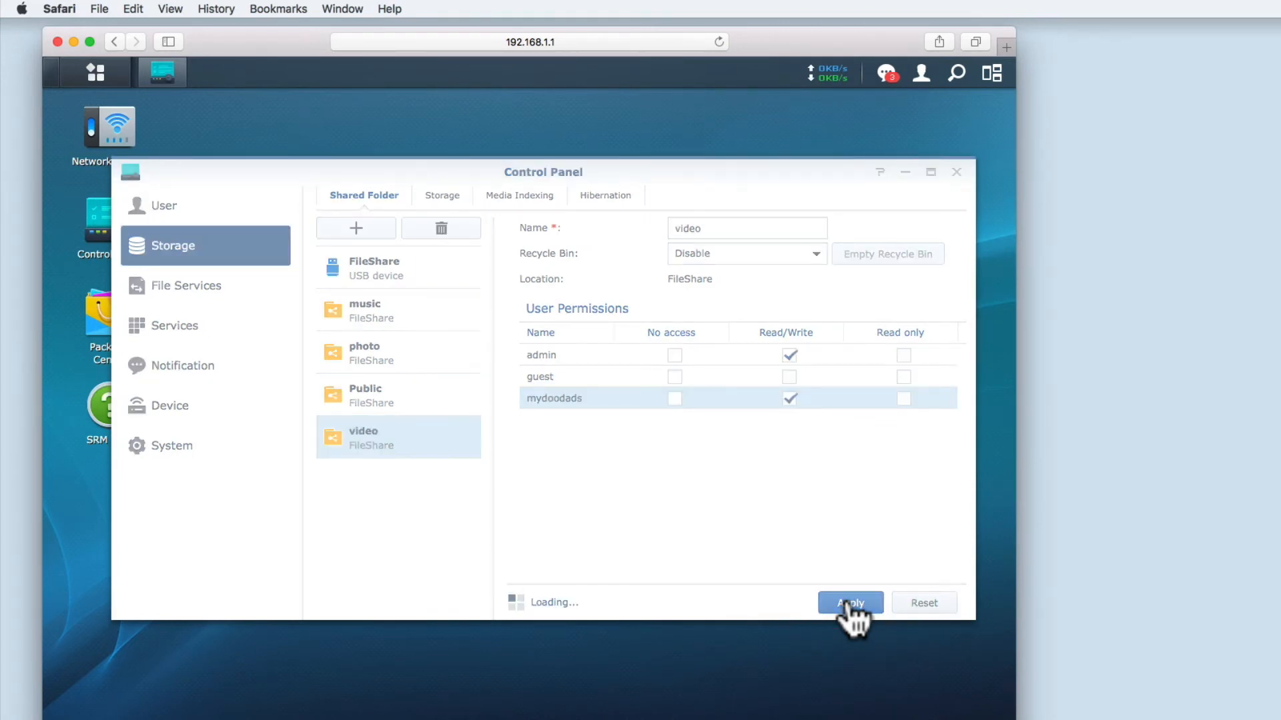
click(850, 603)
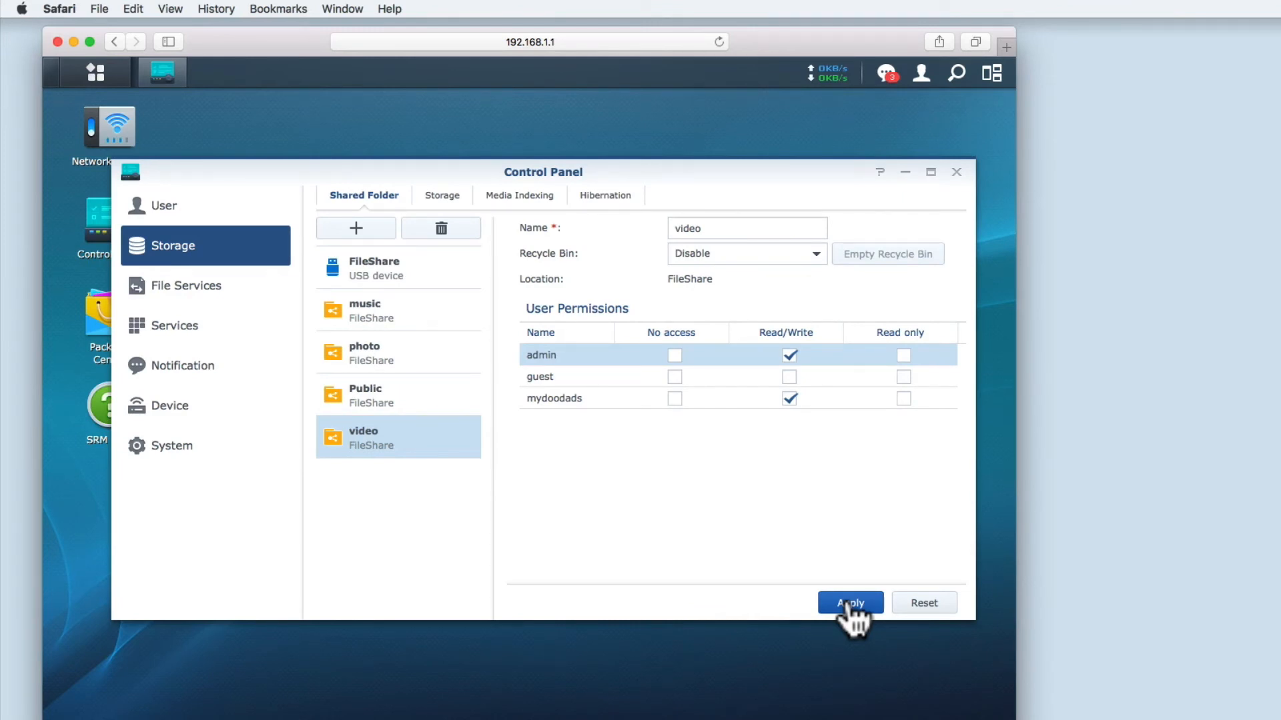
click(850, 603)
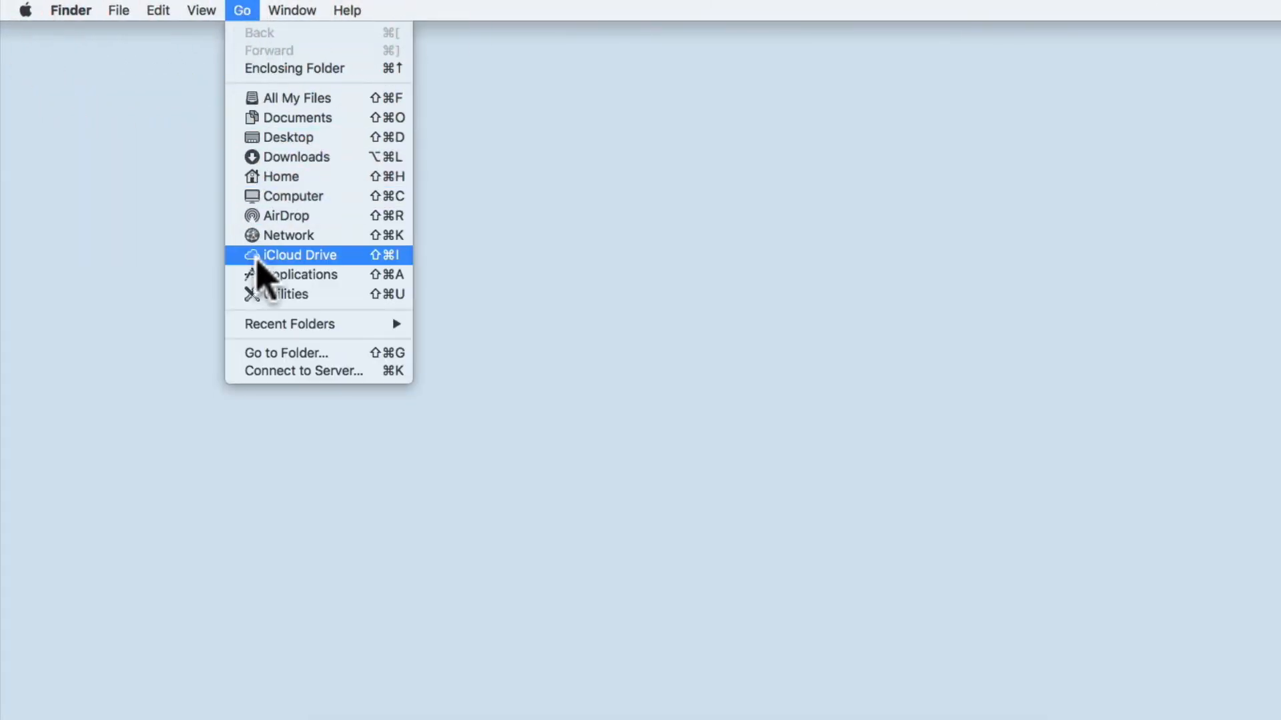
Step: Connect to smb://SynologyRouter and mount its video share in Finder
click(302, 371)
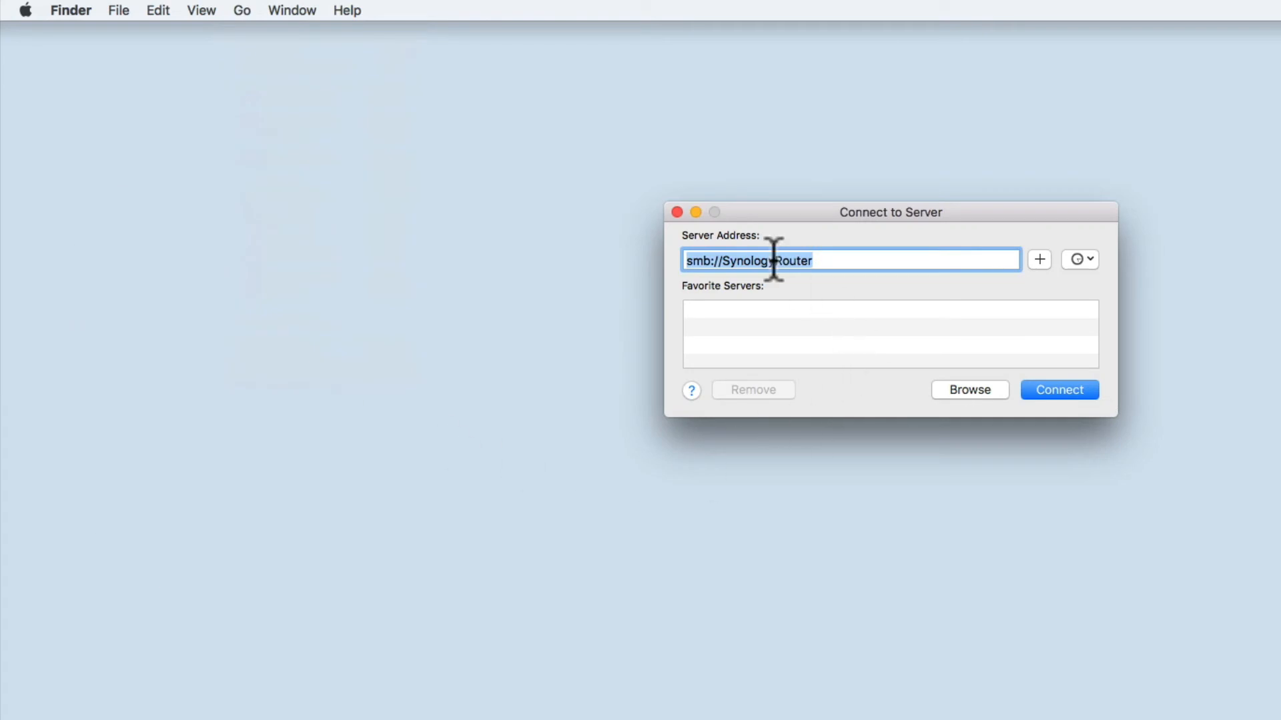
click(1058, 389)
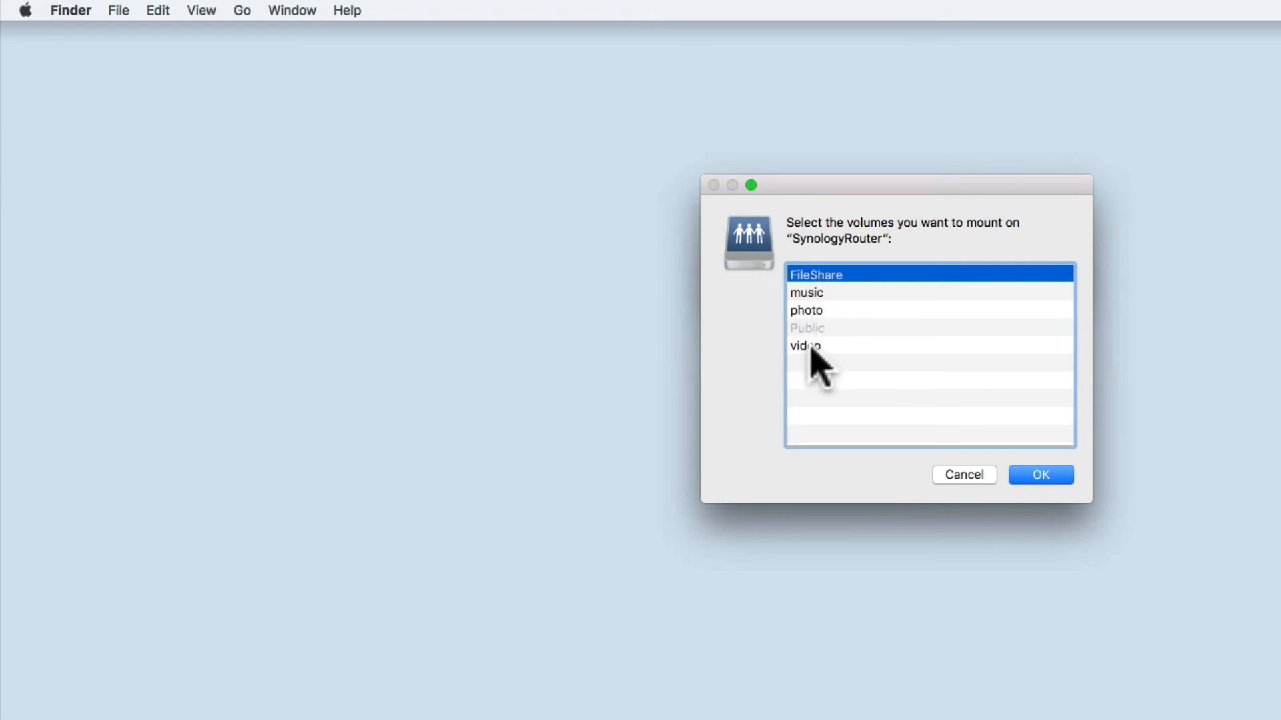
click(805, 345)
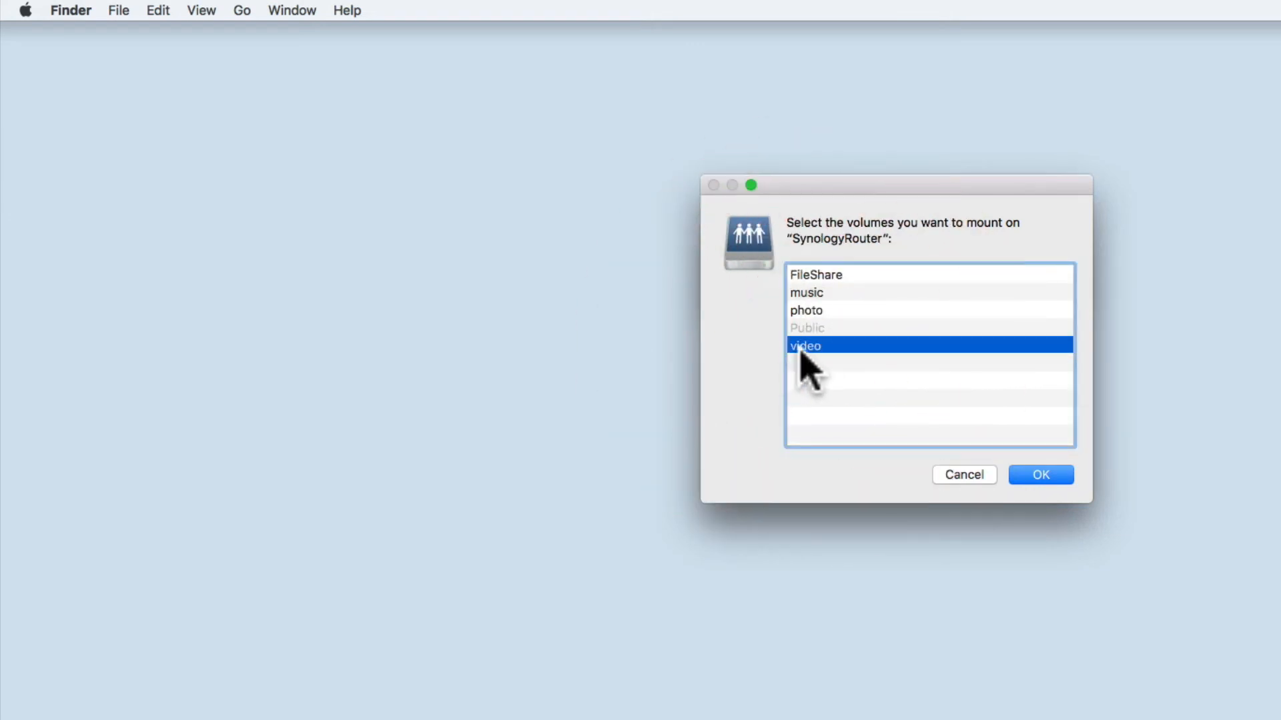
mouse_move(1000, 457)
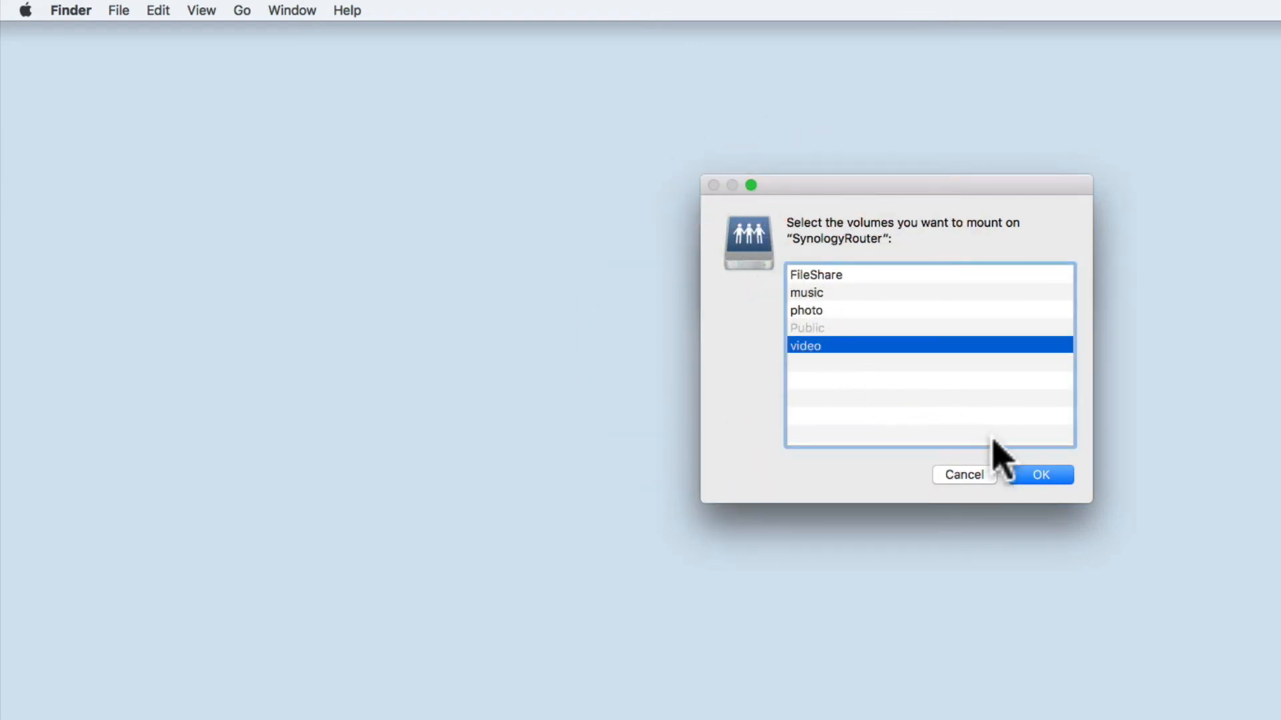
click(1039, 475)
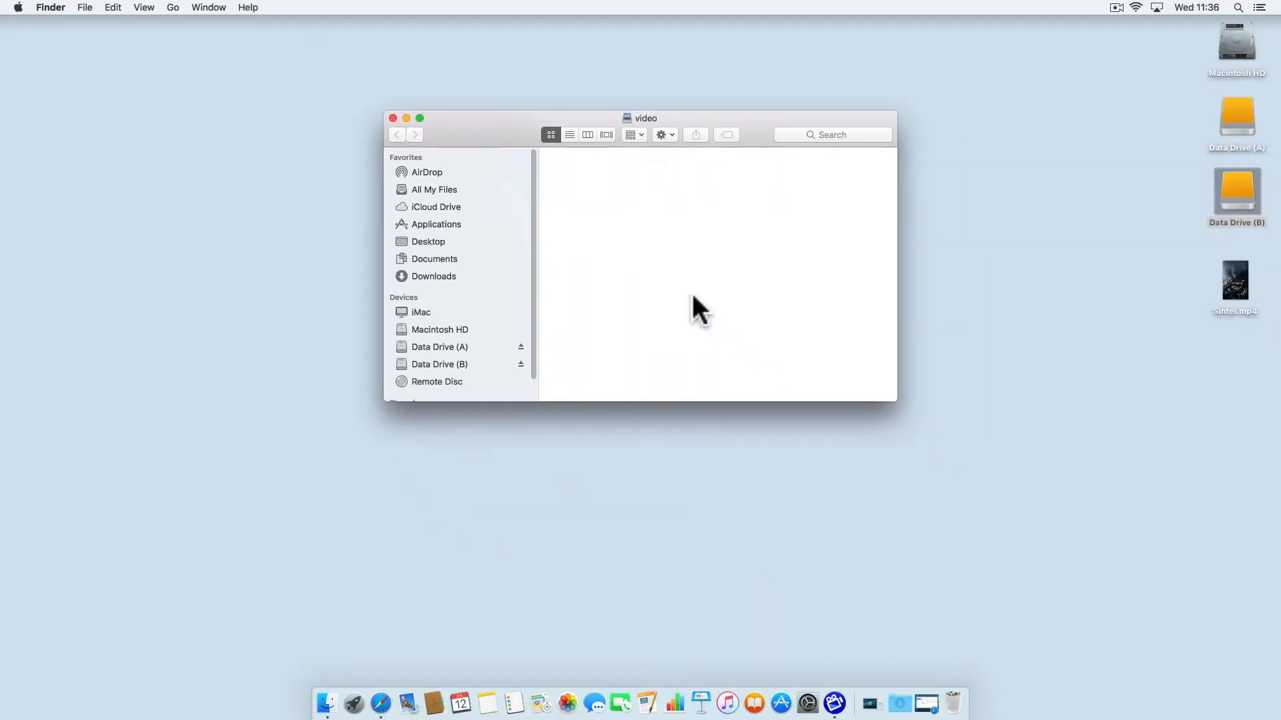
mouse_move(1239, 281)
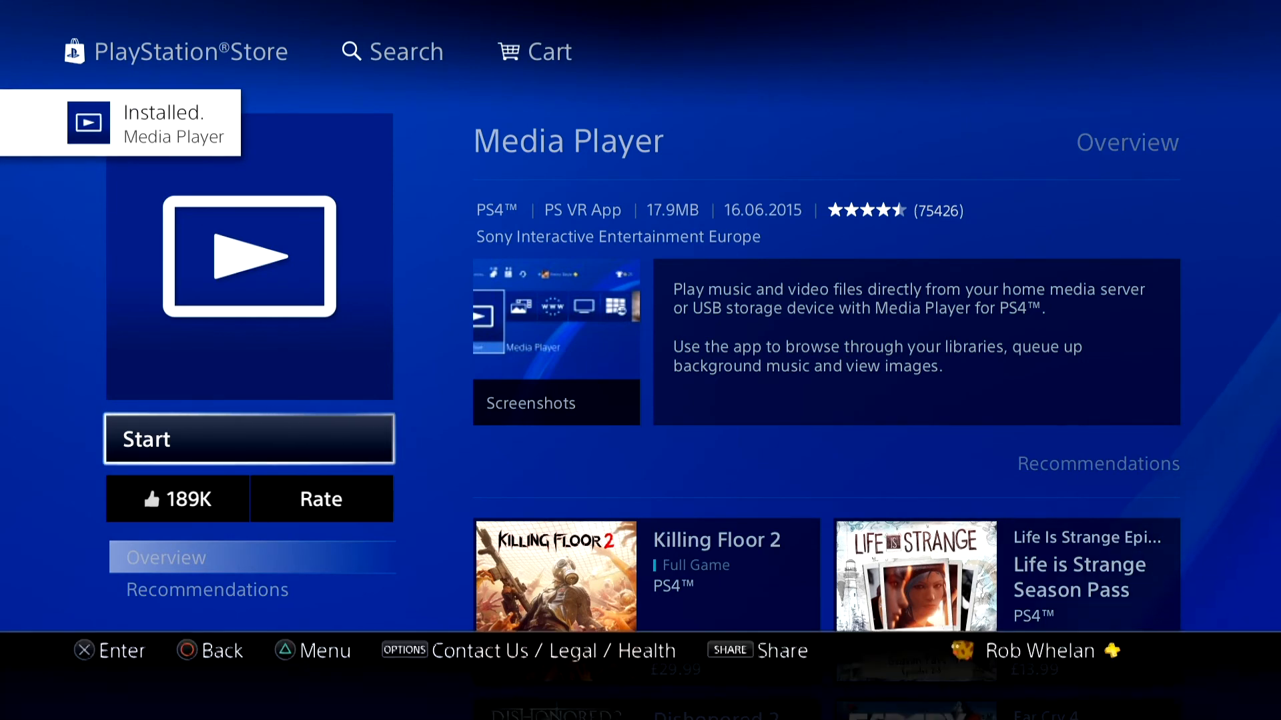
Step: Start the installed Media Player app from its PlayStation Store page
click(250, 438)
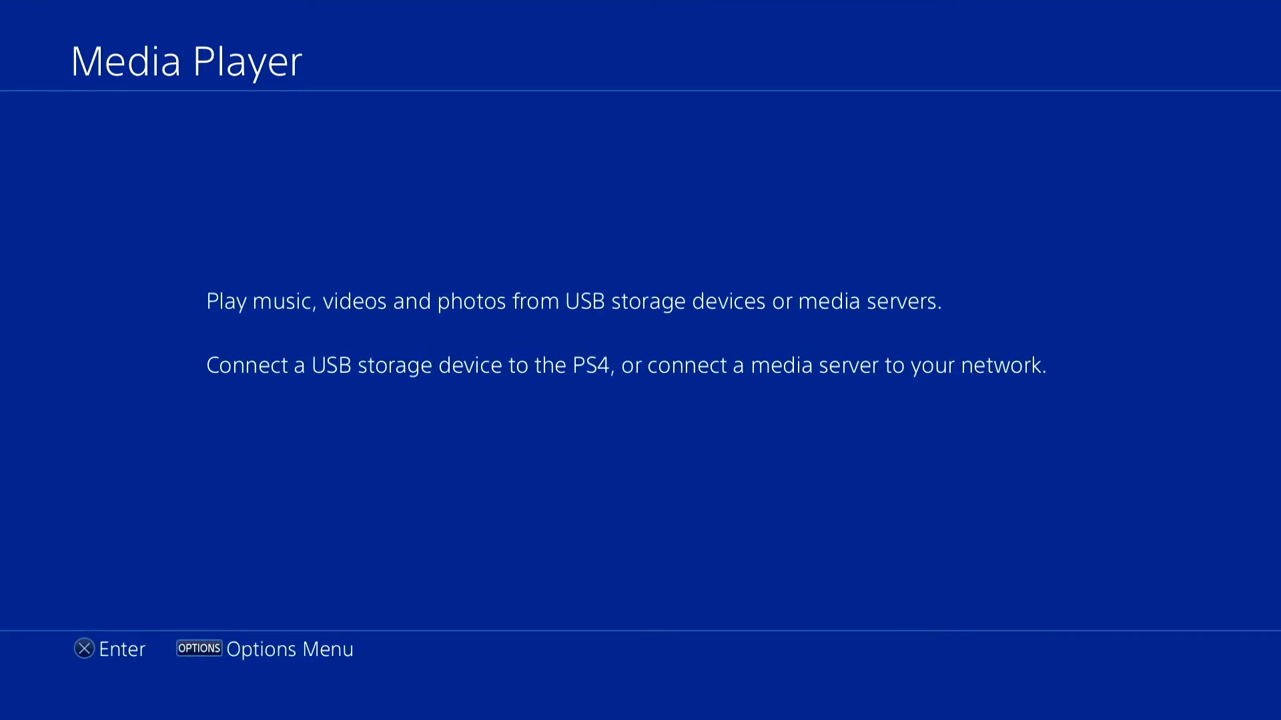